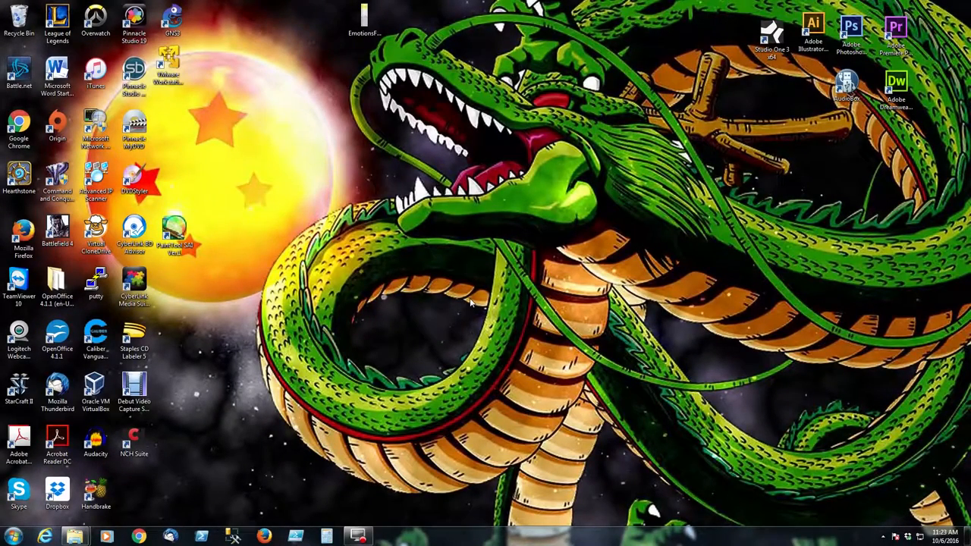
pyautogui.moveTo(465, 283)
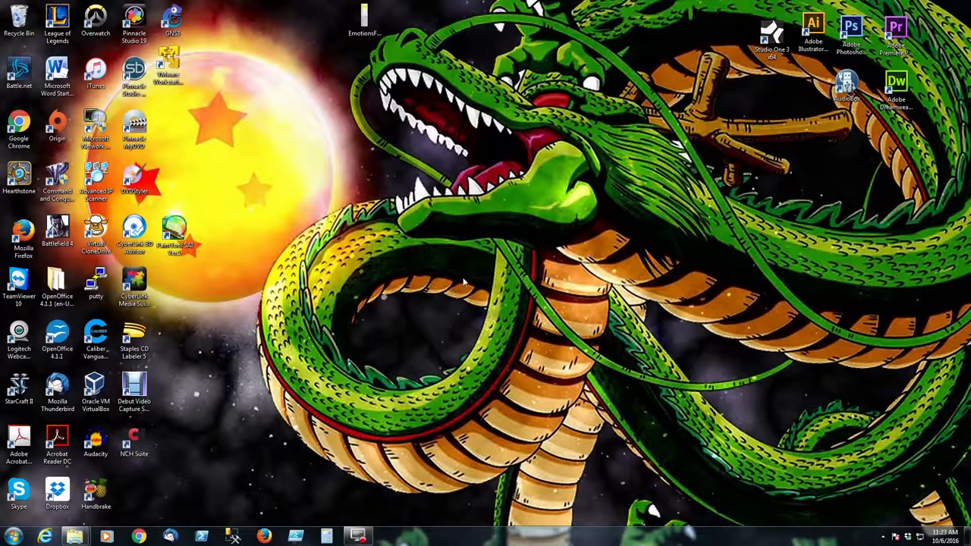
pyautogui.moveTo(503, 271)
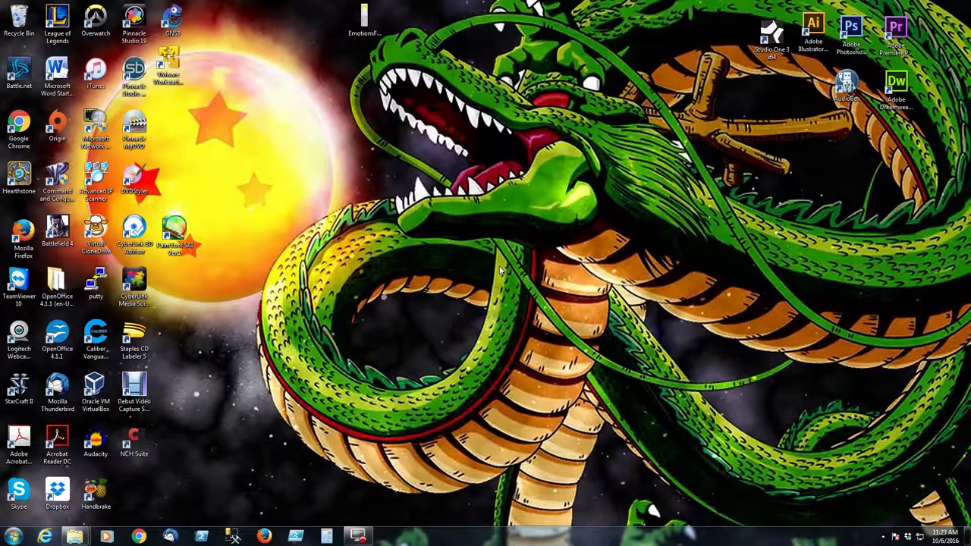
pyautogui.moveTo(492, 250)
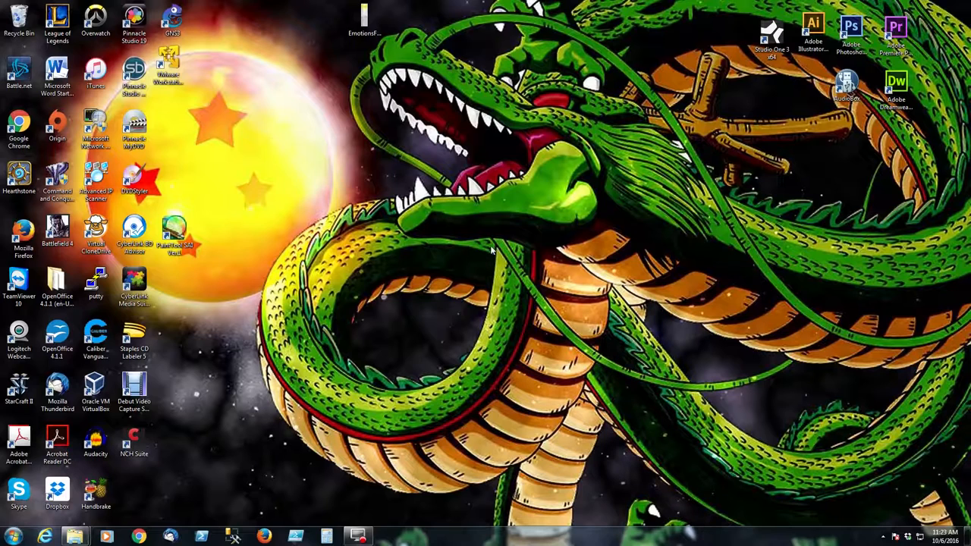
pyautogui.moveTo(319, 287)
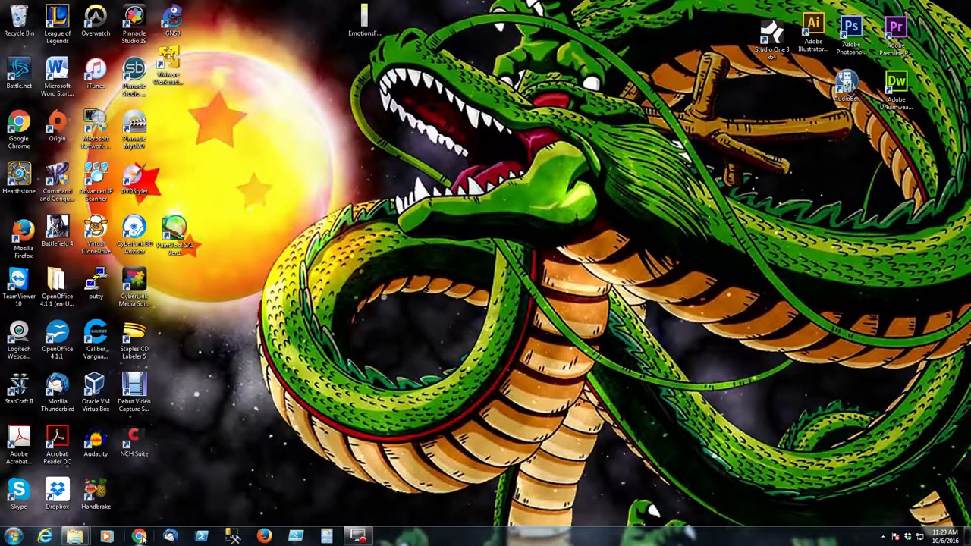
pyautogui.click(140, 537)
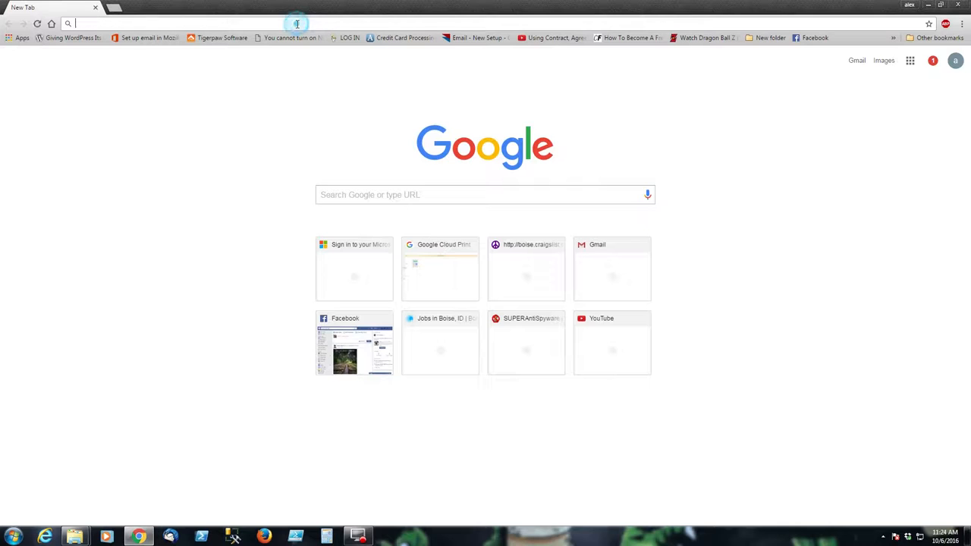
pyautogui.moveTo(328, 4)
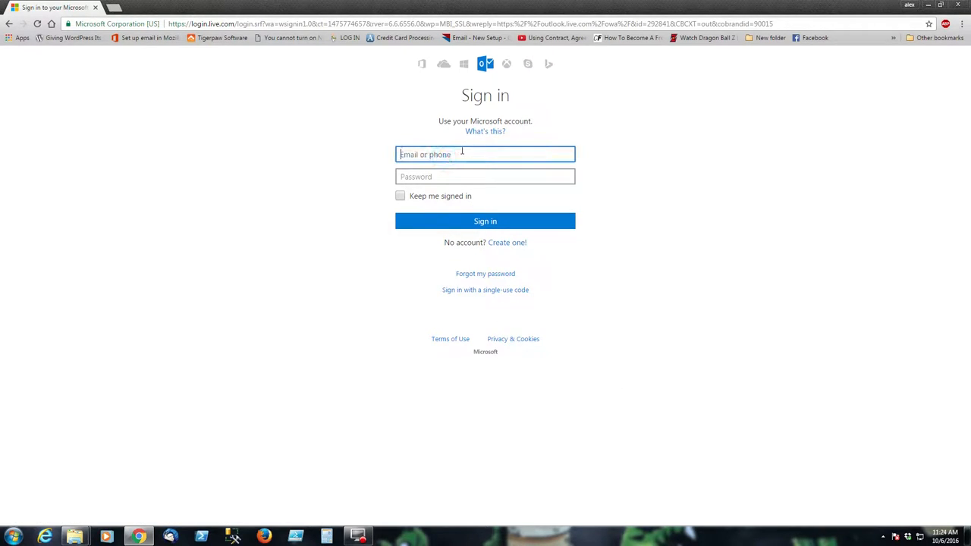
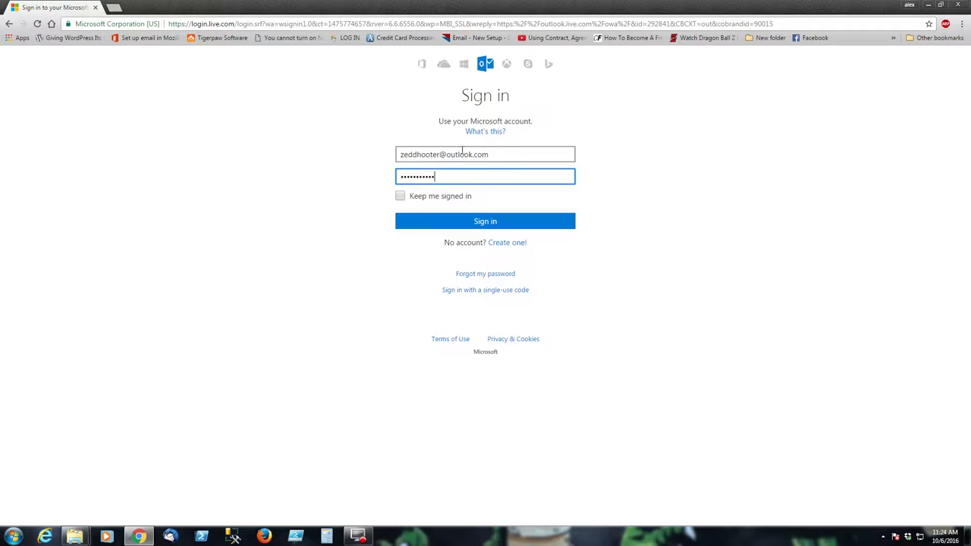
pyautogui.click(485, 221)
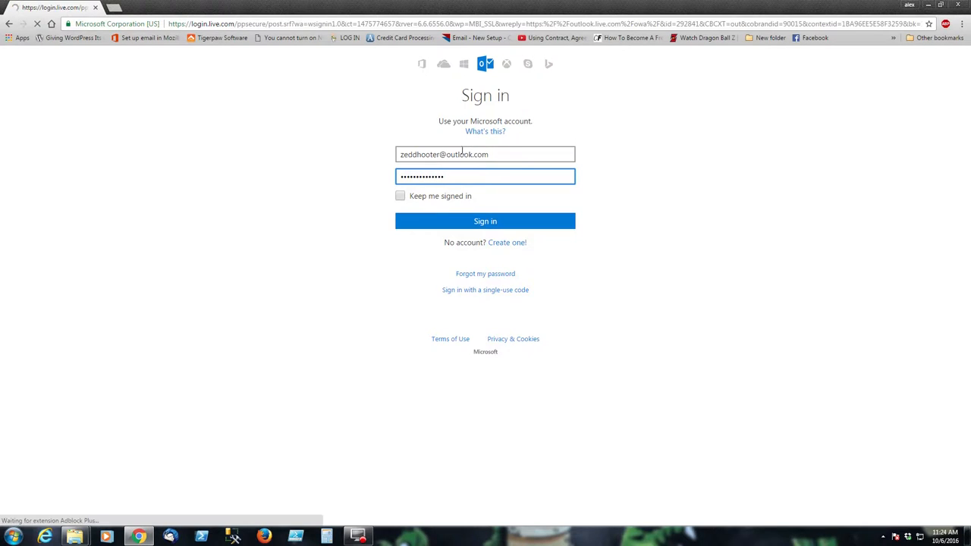
pyautogui.click(485, 220)
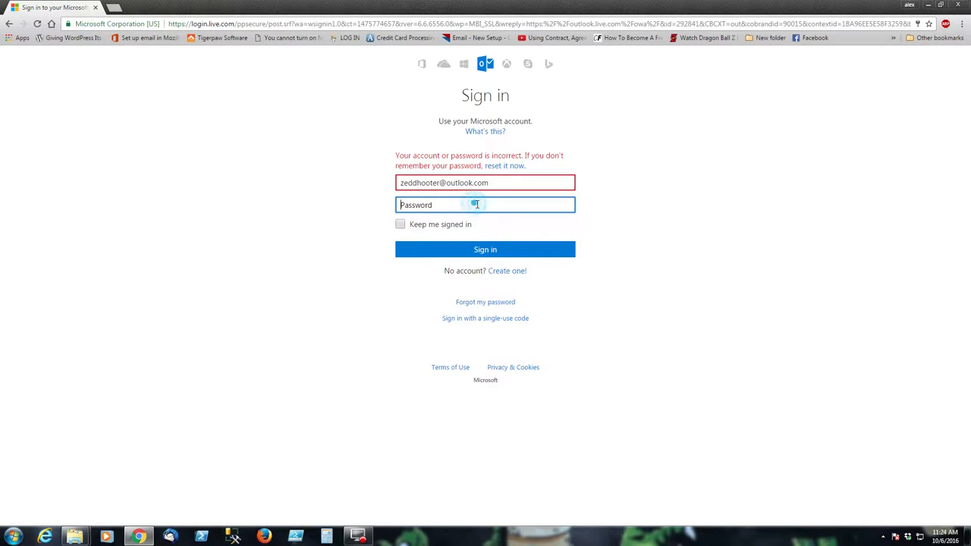
pyautogui.write('password')
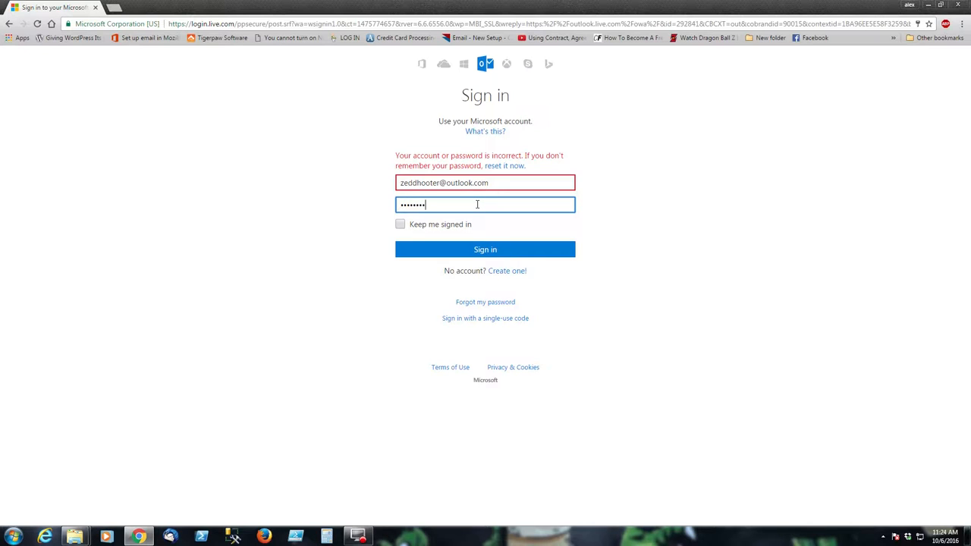
pyautogui.click(485, 250)
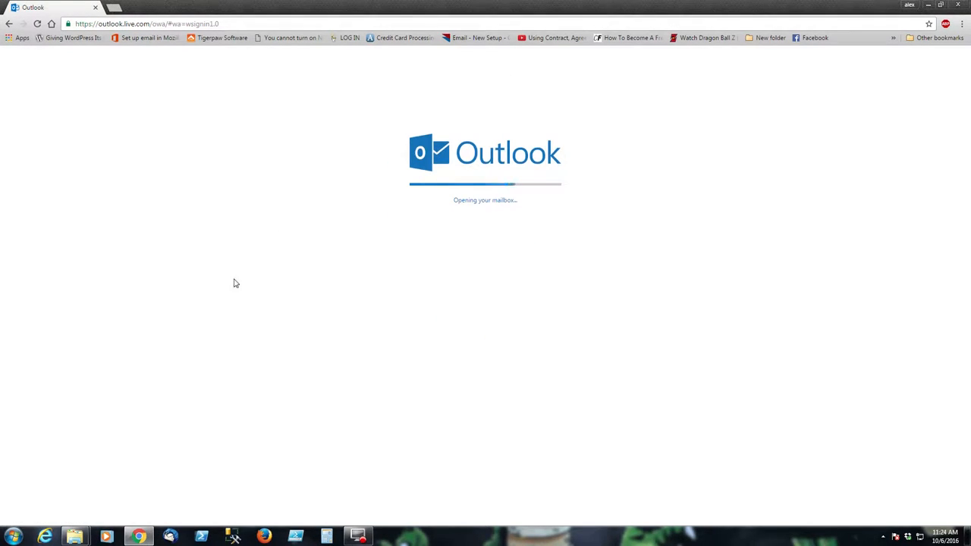
pyautogui.moveTo(467, 312)
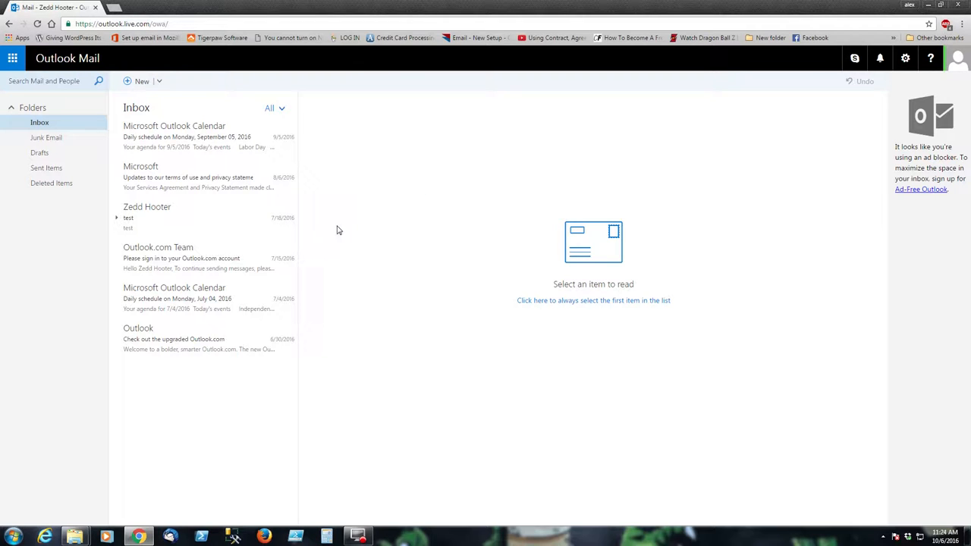
pyautogui.moveTo(205, 177)
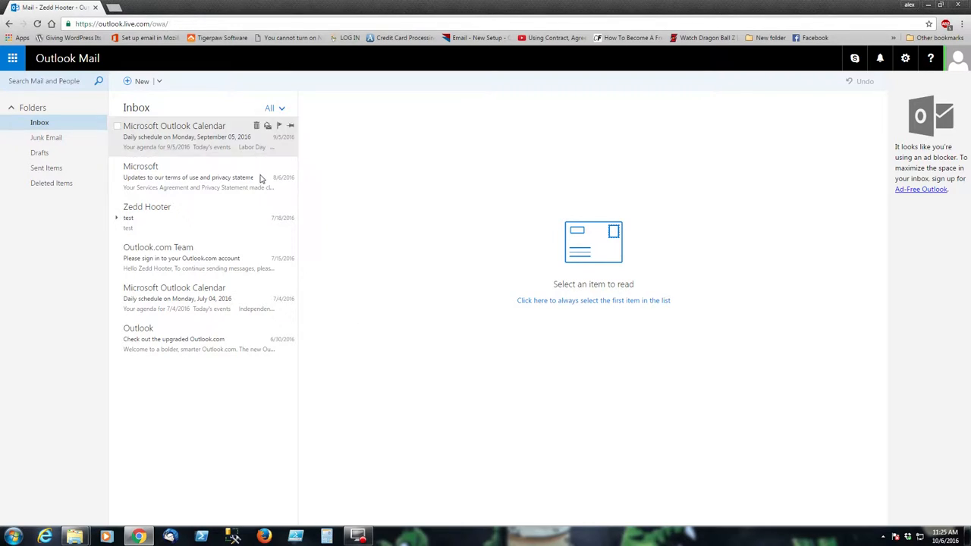
pyautogui.moveTo(356, 166)
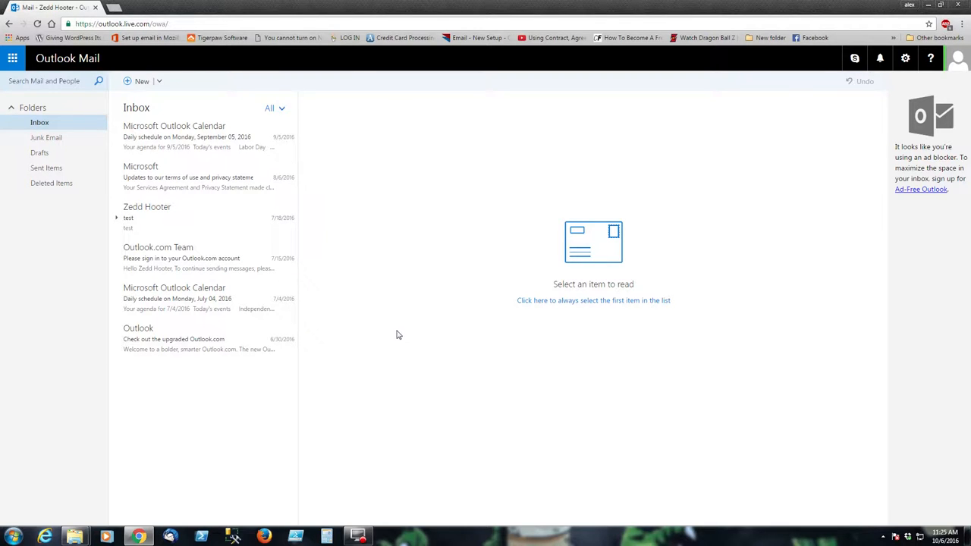
pyautogui.moveTo(339, 179)
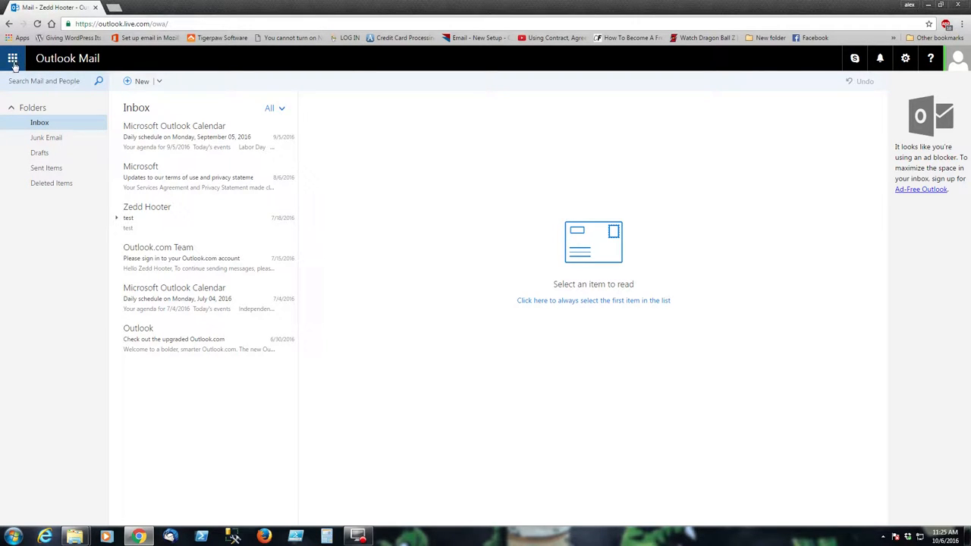
# - Switch from mail to Calendar and start a new event on Thursday, September 29
pyautogui.click(13, 57)
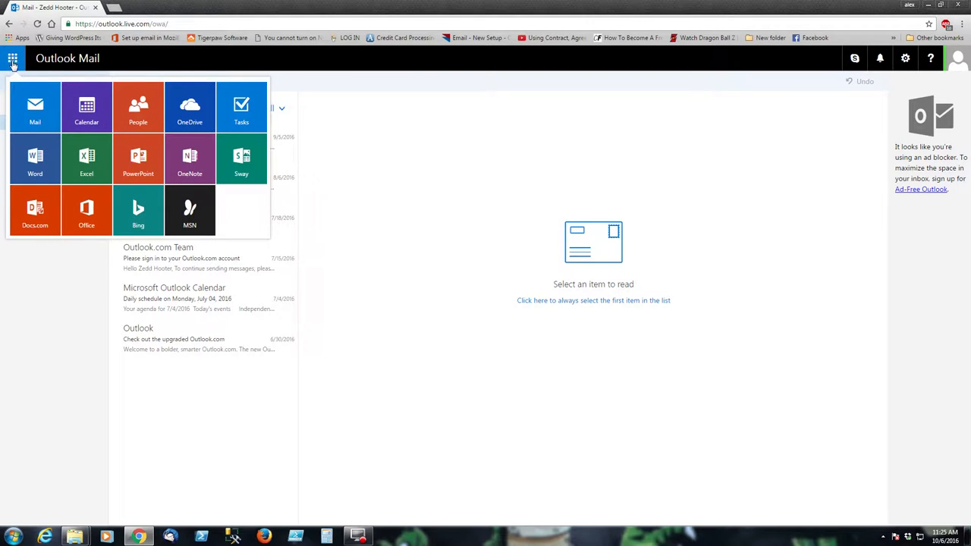
pyautogui.moveTo(87, 107)
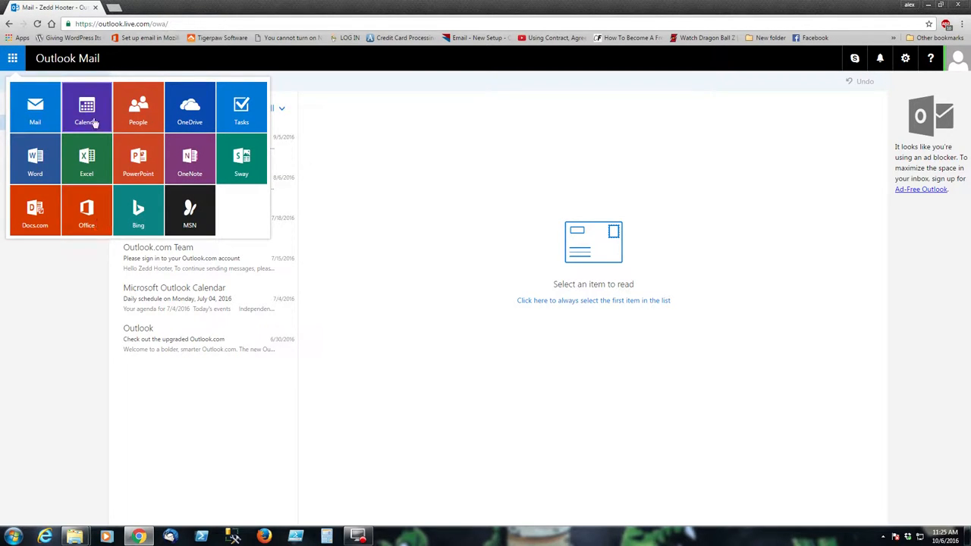
pyautogui.moveTo(35, 205)
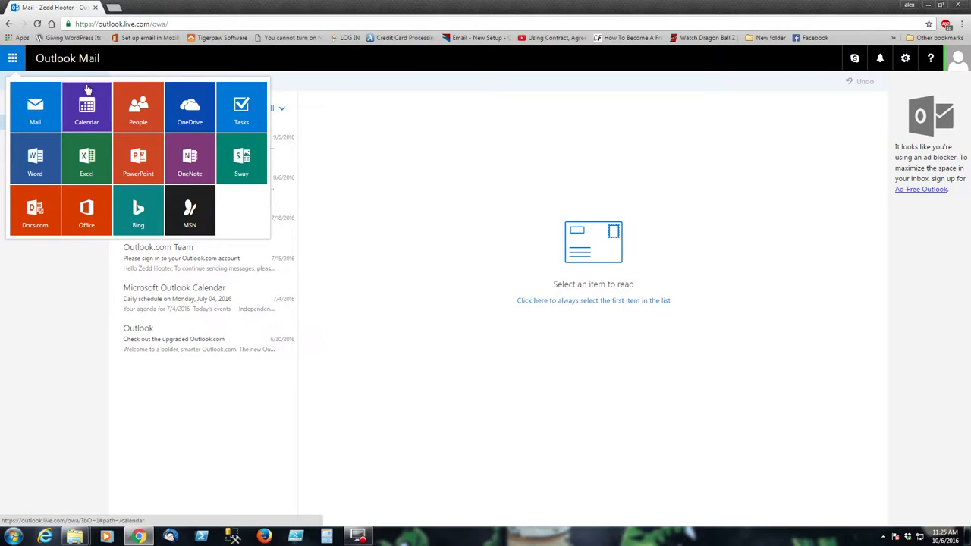
pyautogui.moveTo(42, 267)
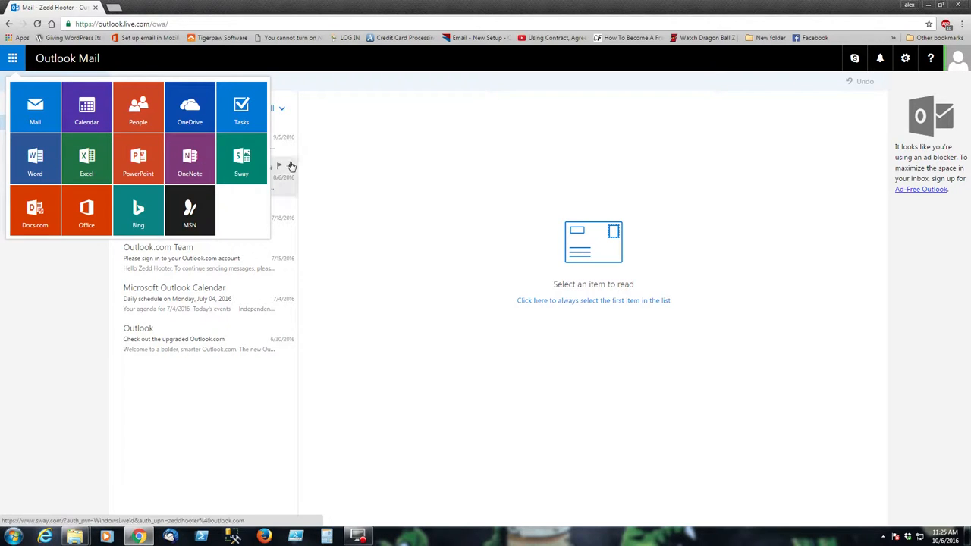
pyautogui.moveTo(236, 156)
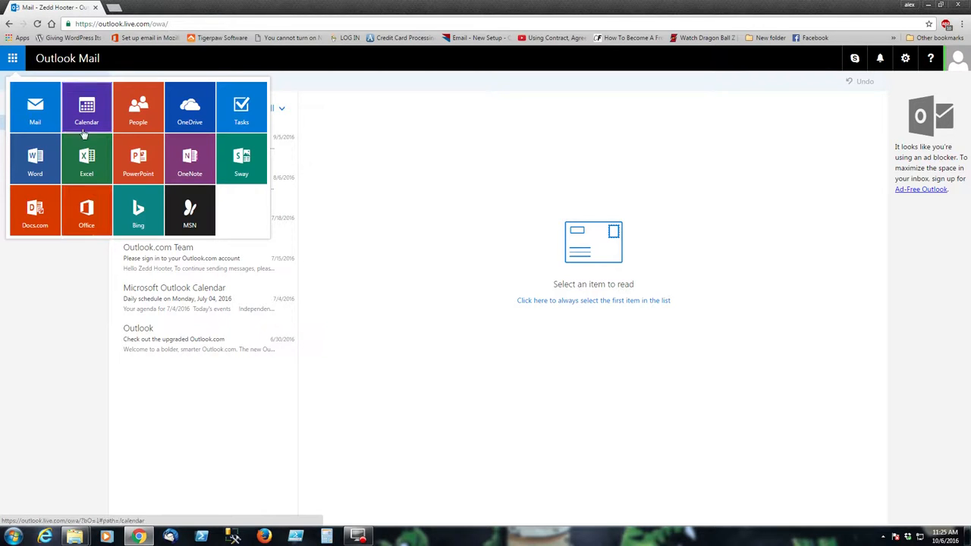
pyautogui.click(86, 106)
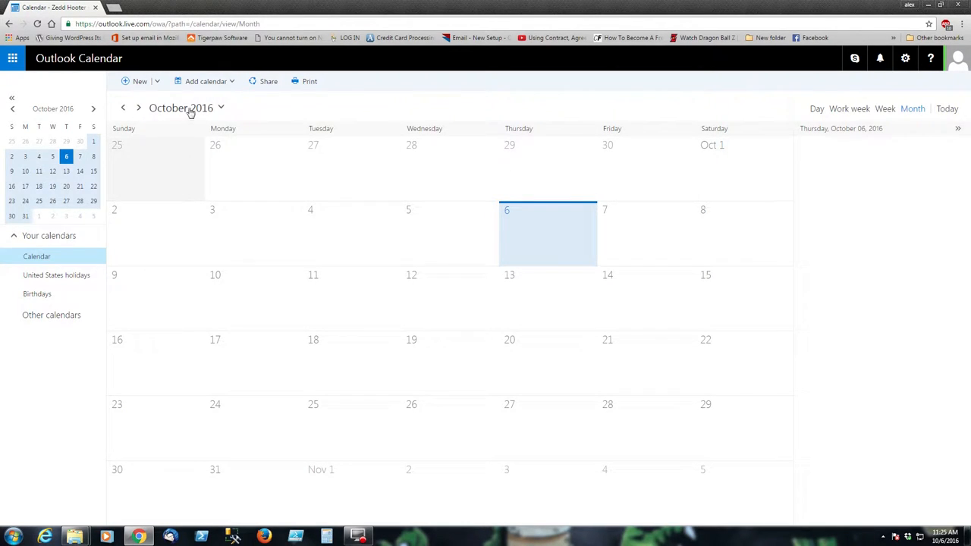
pyautogui.click(545, 174)
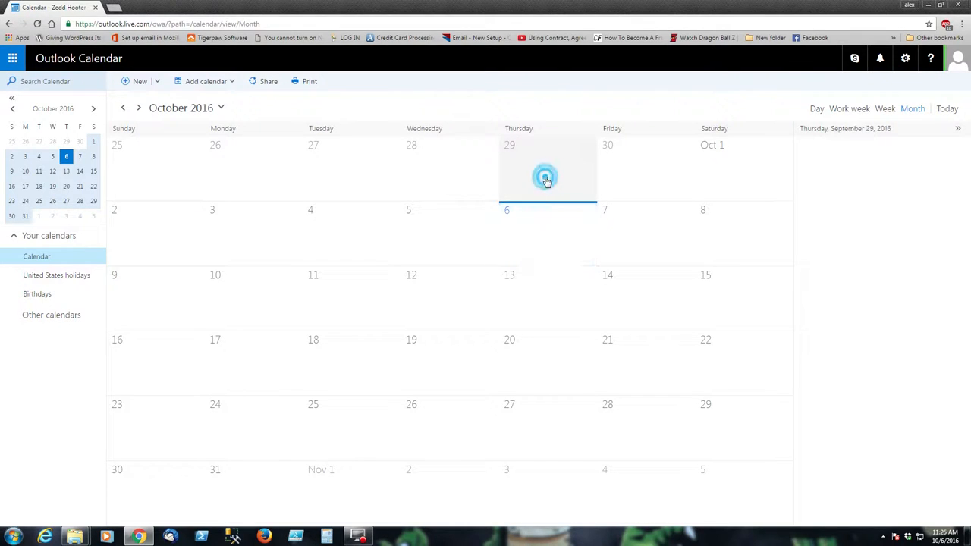
pyautogui.click(545, 176)
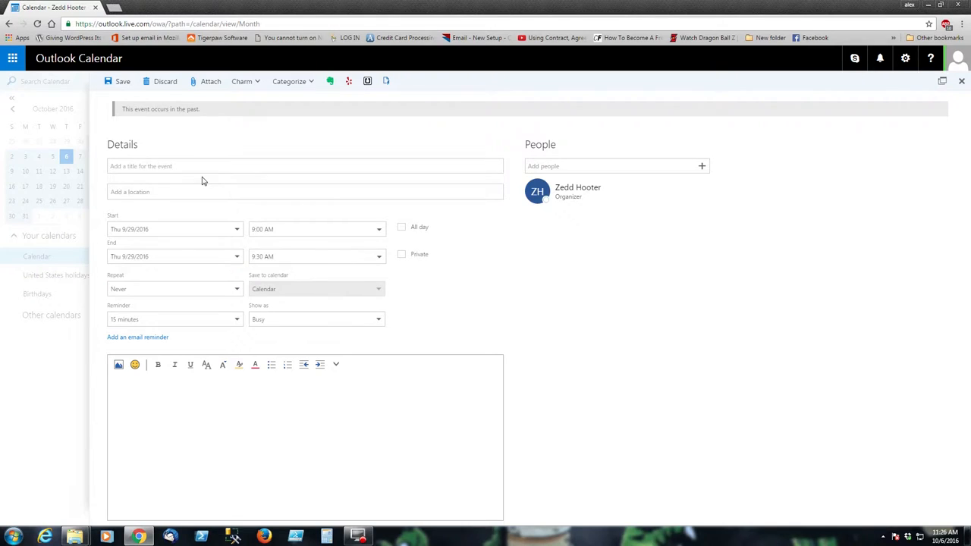
# - Save 'TEST EVENT' at location HERE with the description 'this is a test event'
pyautogui.click(199, 165)
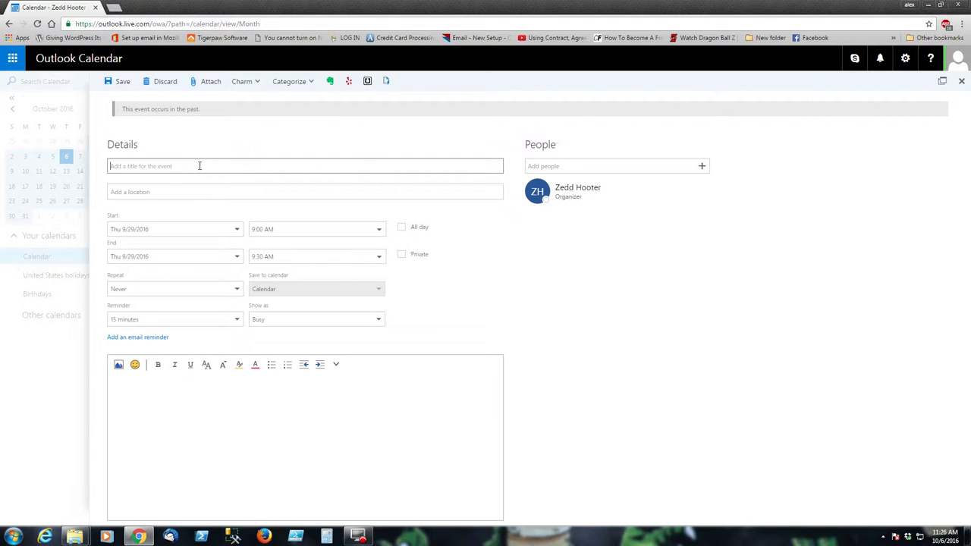
pyautogui.write('TEST EVENT')
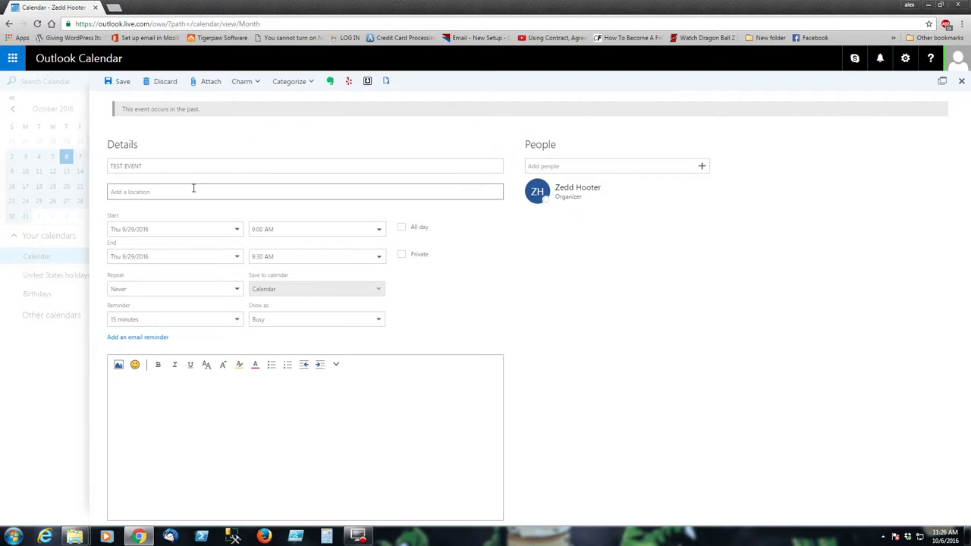
pyautogui.write('HERE')
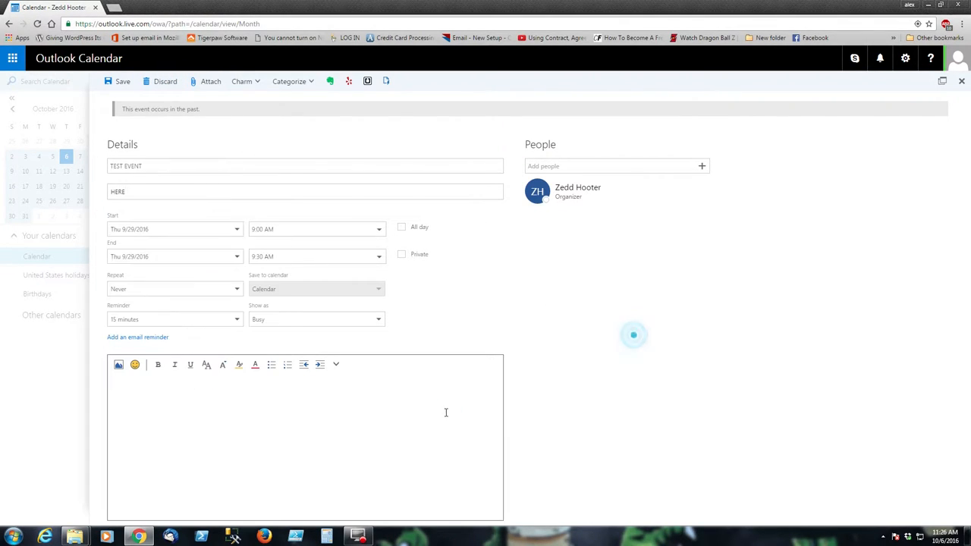
pyautogui.write('this is a tes')
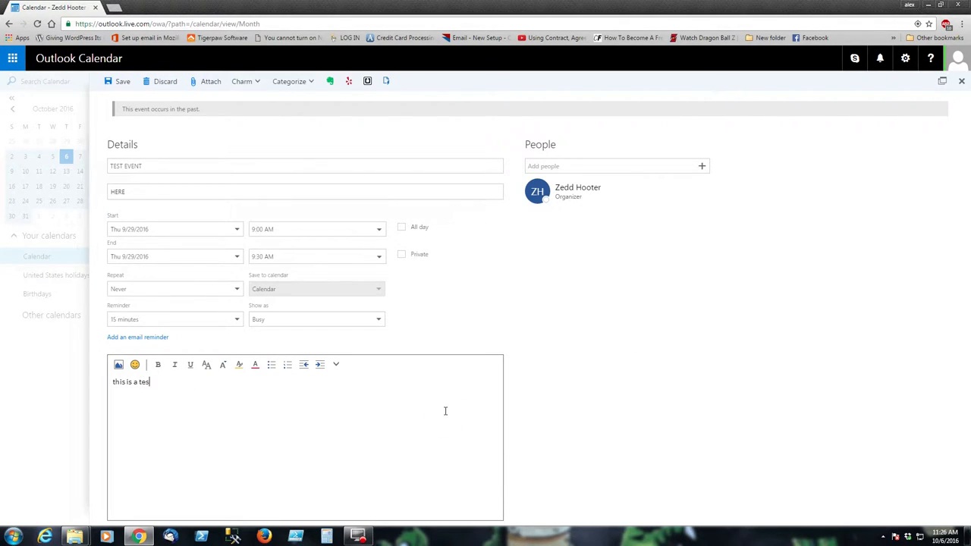
pyautogui.press('enter')
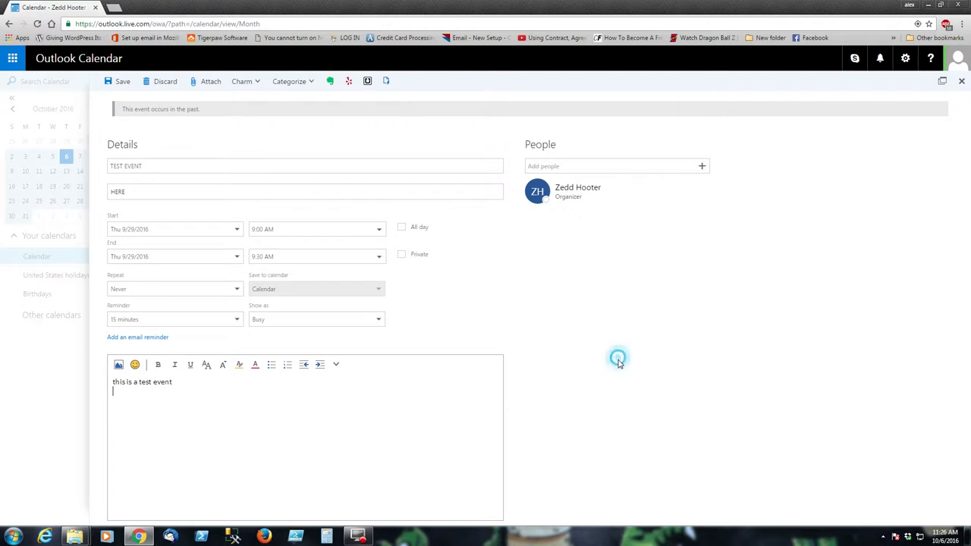
pyautogui.click(122, 81)
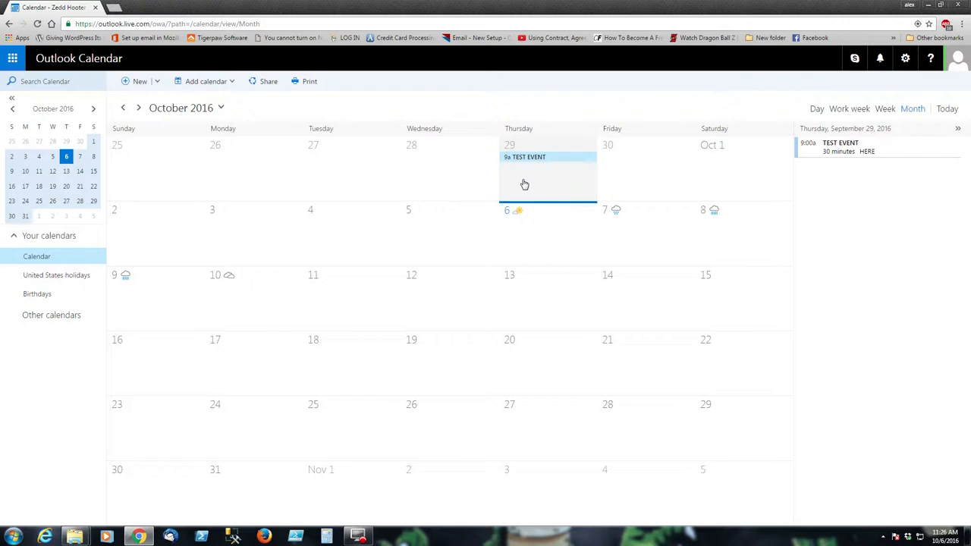
pyautogui.moveTo(555, 180)
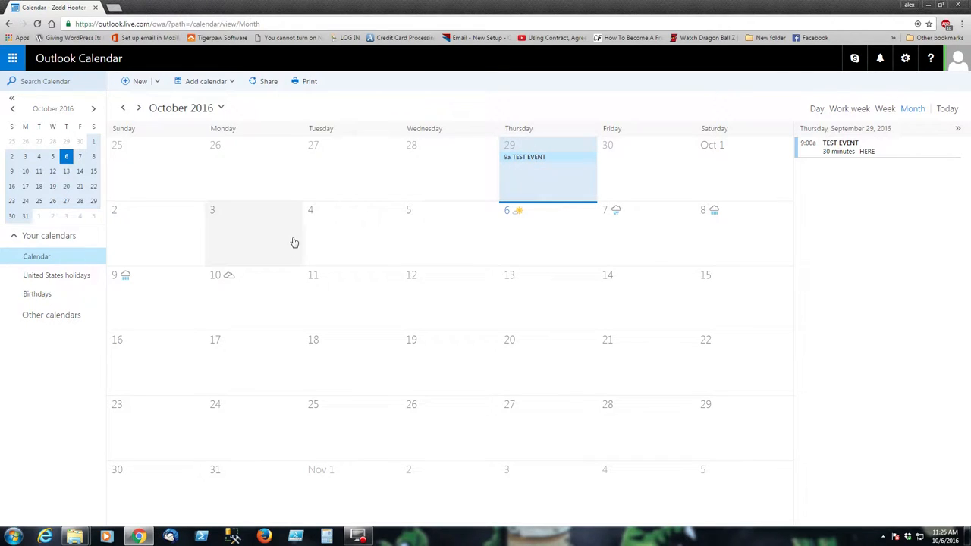
pyautogui.moveTo(71, 285)
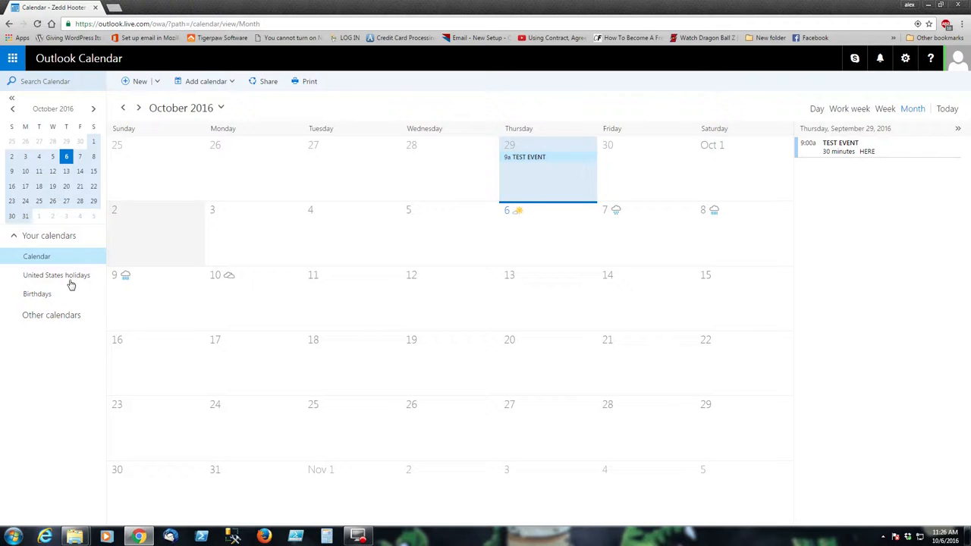
pyautogui.click(14, 235)
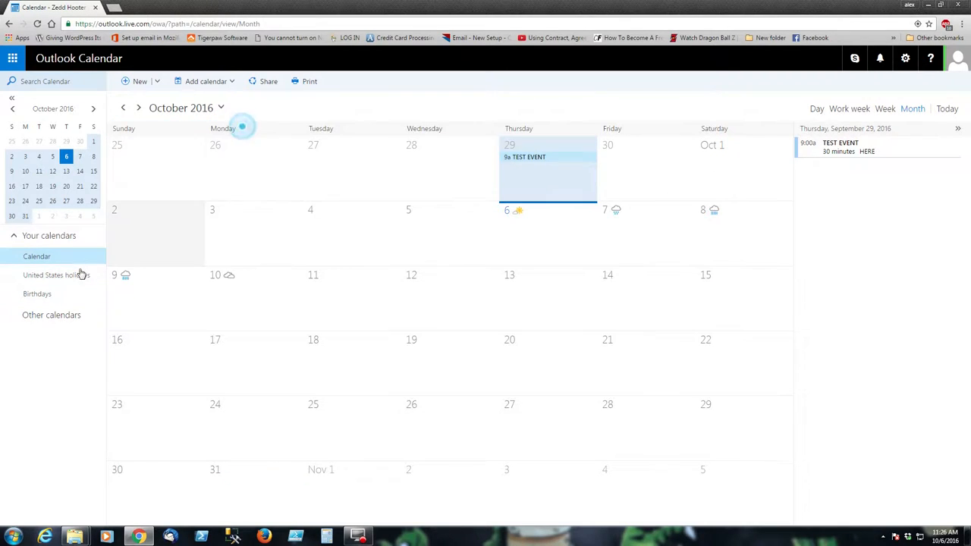
# - Create a calendar named 'Test Calendar' and bring up its options menu
pyautogui.rightClick(49, 235)
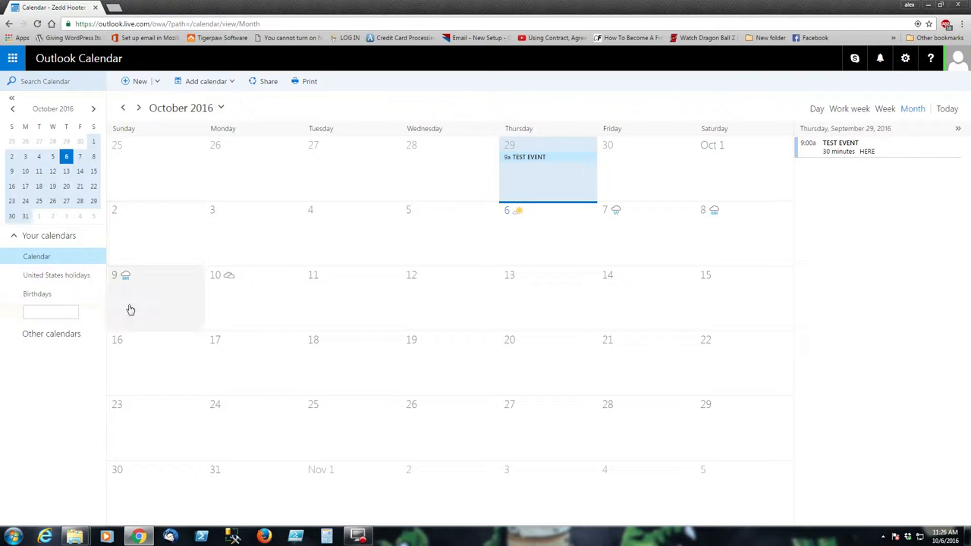
pyautogui.write('Test Calendar')
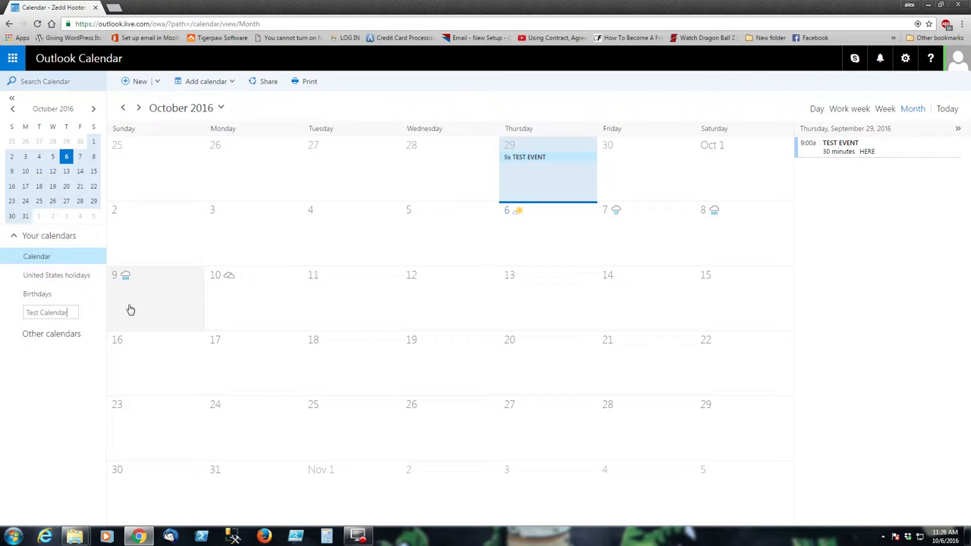
pyautogui.click(43, 311)
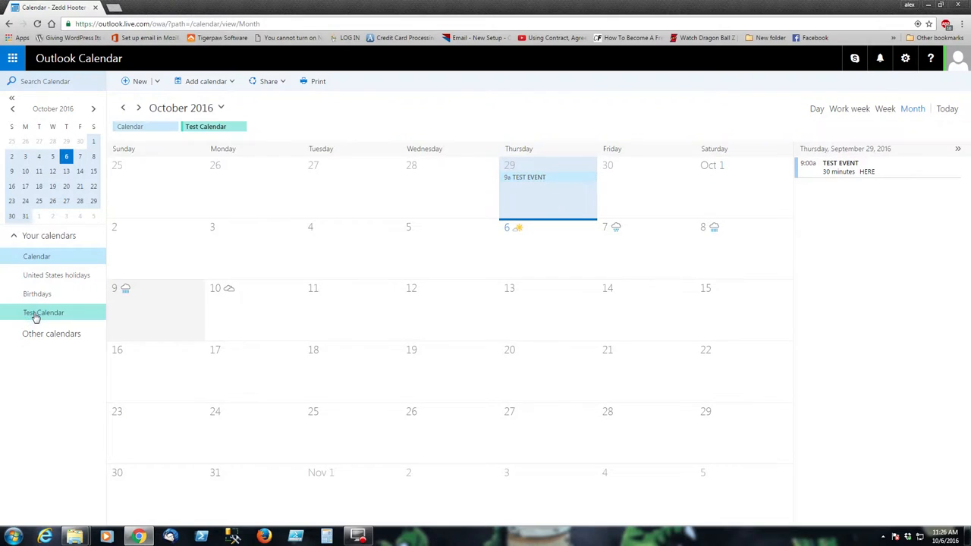
pyautogui.rightClick(43, 312)
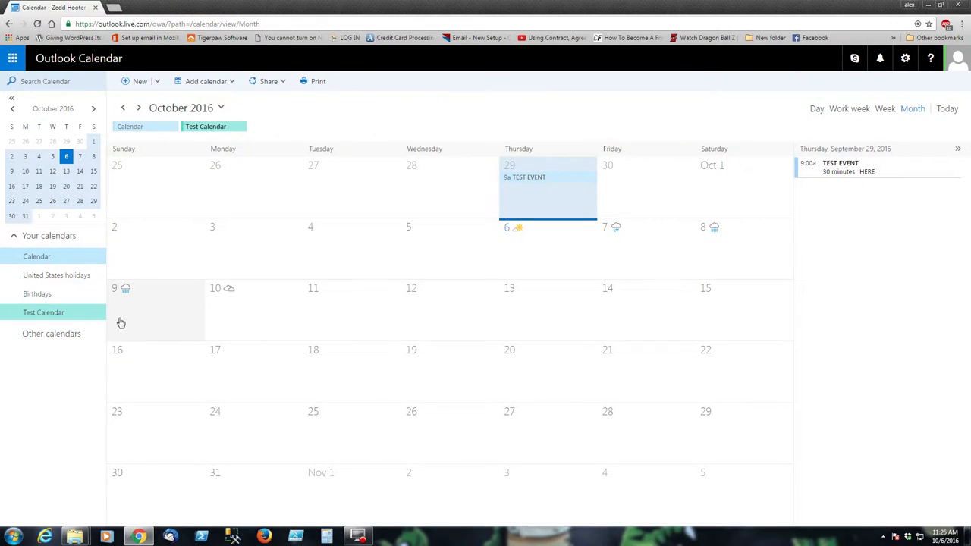
pyautogui.click(266, 82)
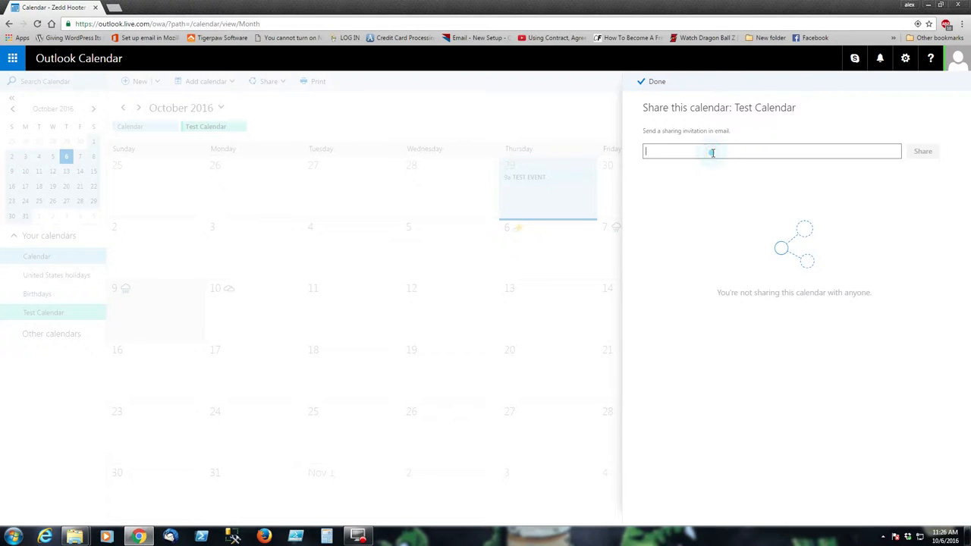
pyautogui.moveTo(872, 172)
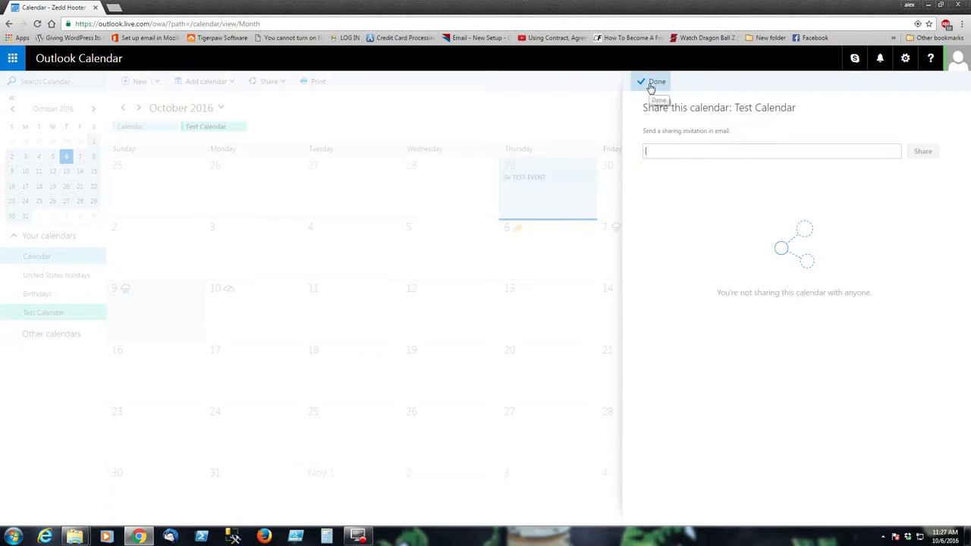
pyautogui.click(656, 81)
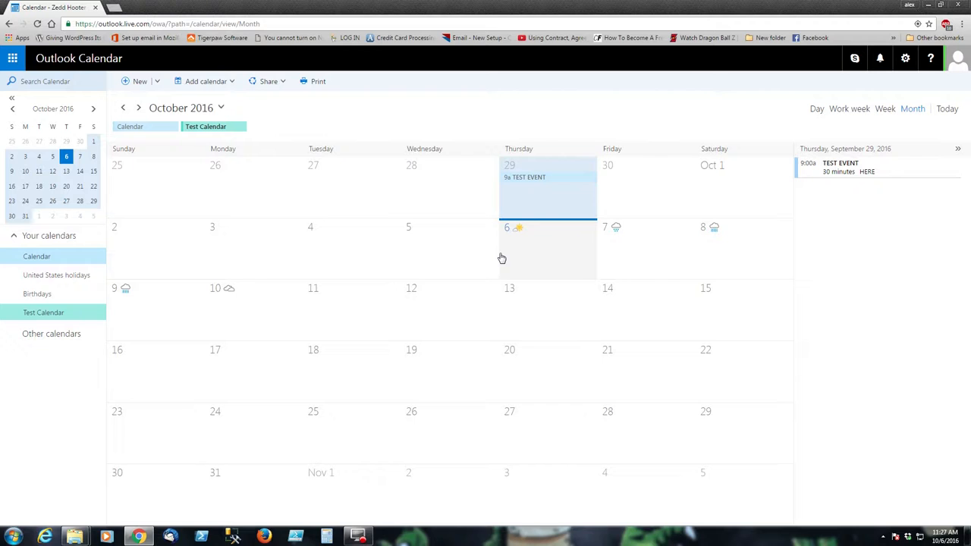
pyautogui.moveTo(27, 271)
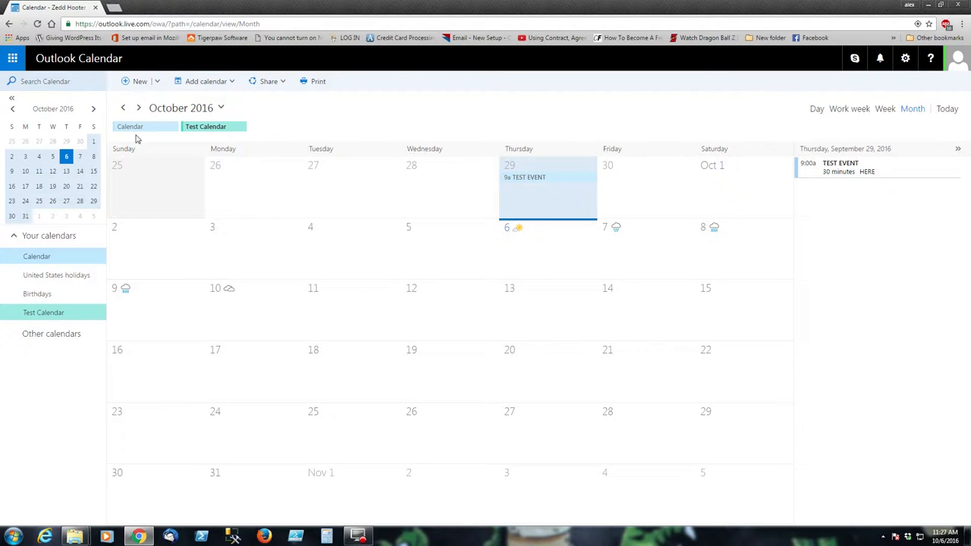
# - Launch Word Online from the Office app launcher
pyautogui.click(13, 58)
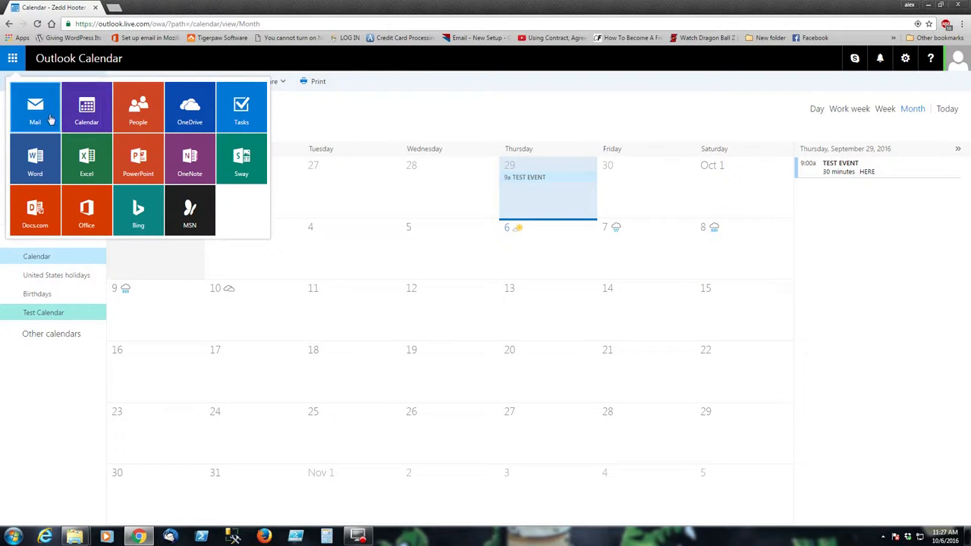
pyautogui.click(35, 106)
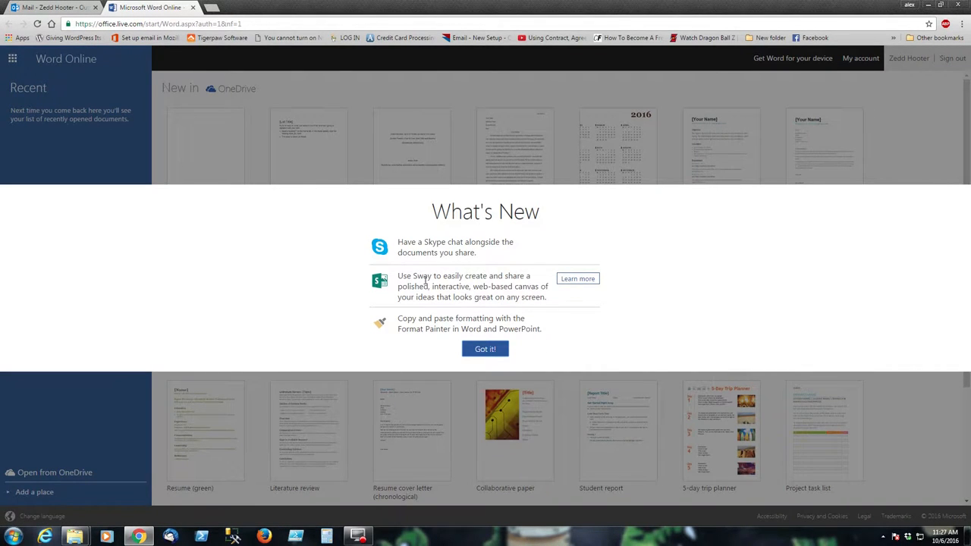
# - Dismiss the What's New notice and create a new blank Word document
pyautogui.click(485, 349)
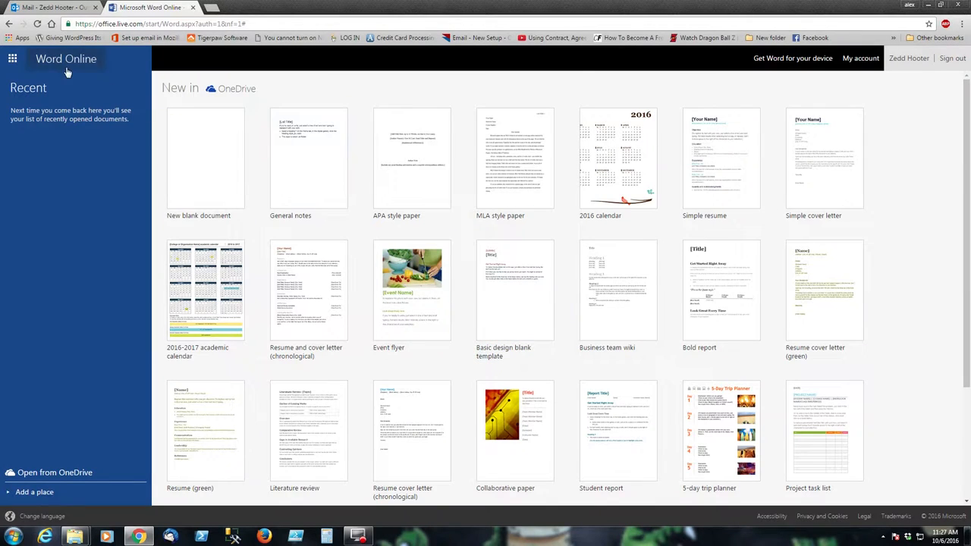
pyautogui.scroll(-3)
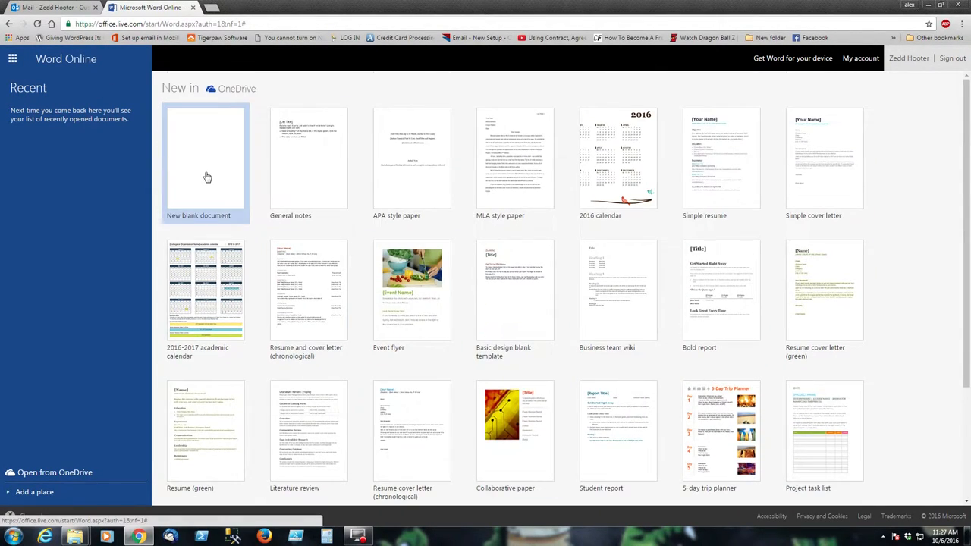
pyautogui.click(49, 7)
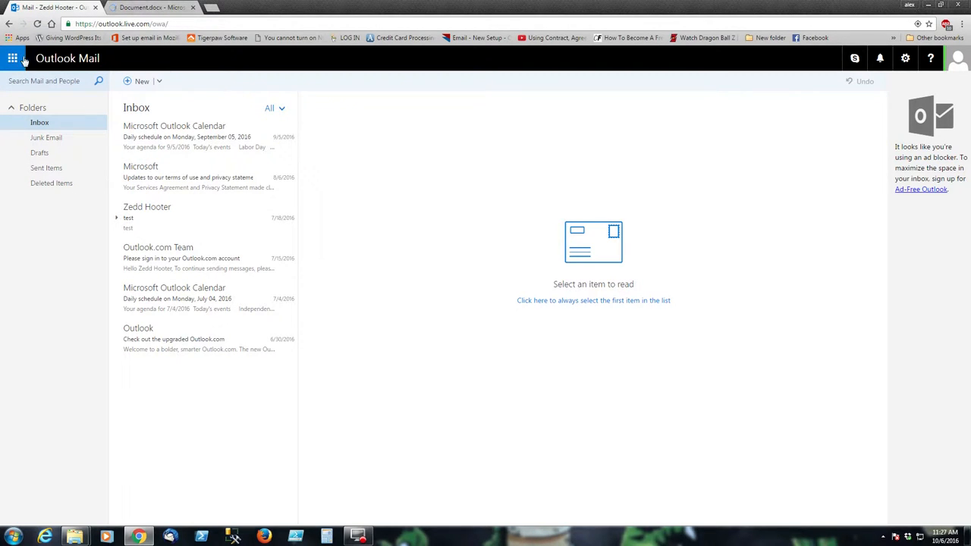
# - Launch Excel Online from the app launcher, then return to the Word document tab
pyautogui.click(12, 58)
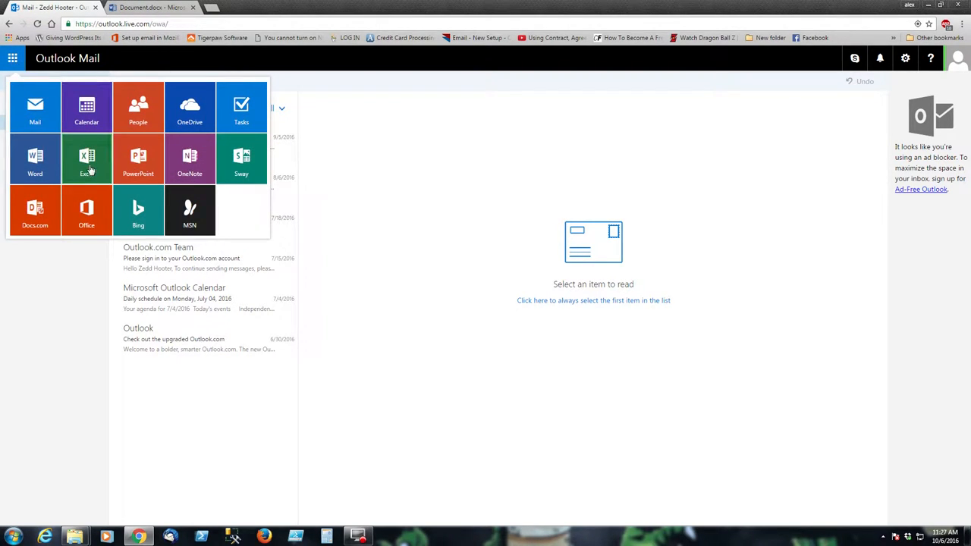
pyautogui.click(86, 158)
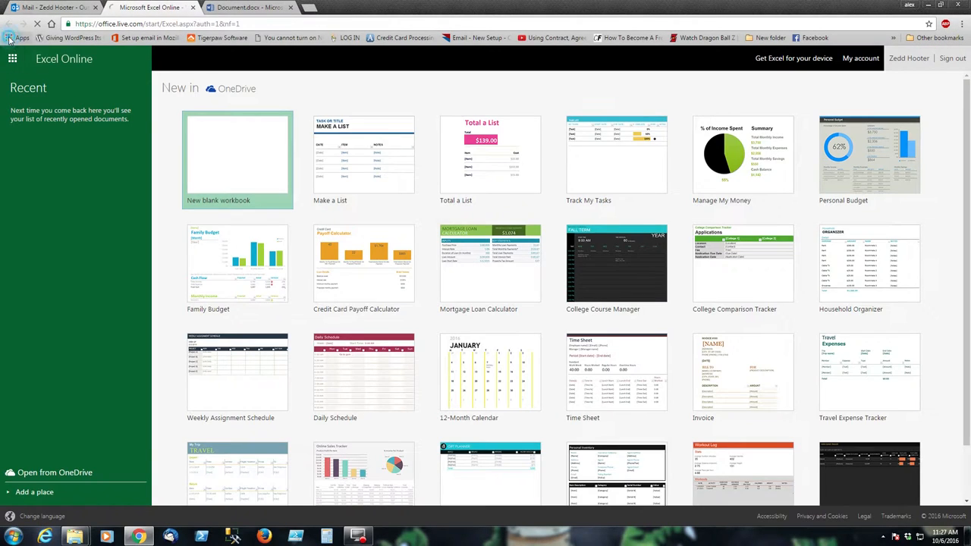
pyautogui.click(148, 7)
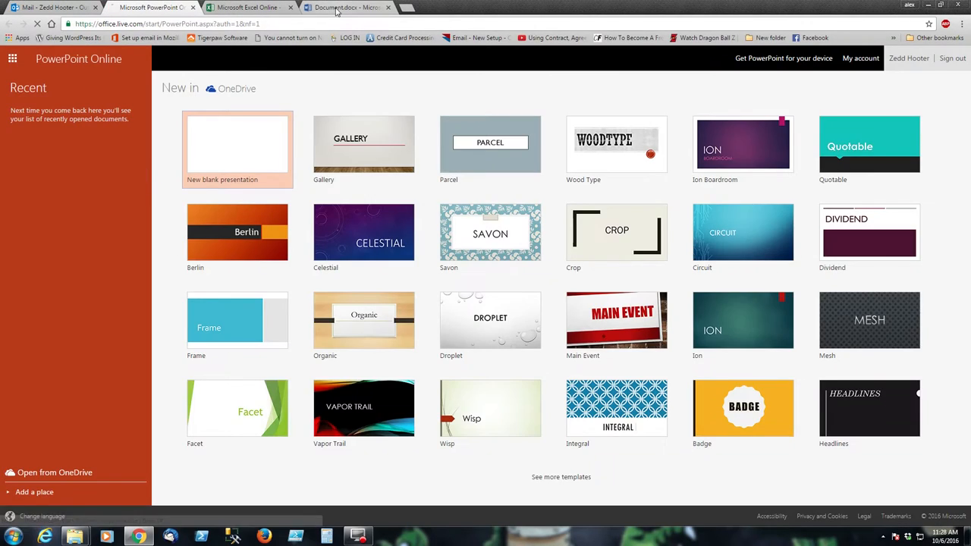
pyautogui.click(345, 7)
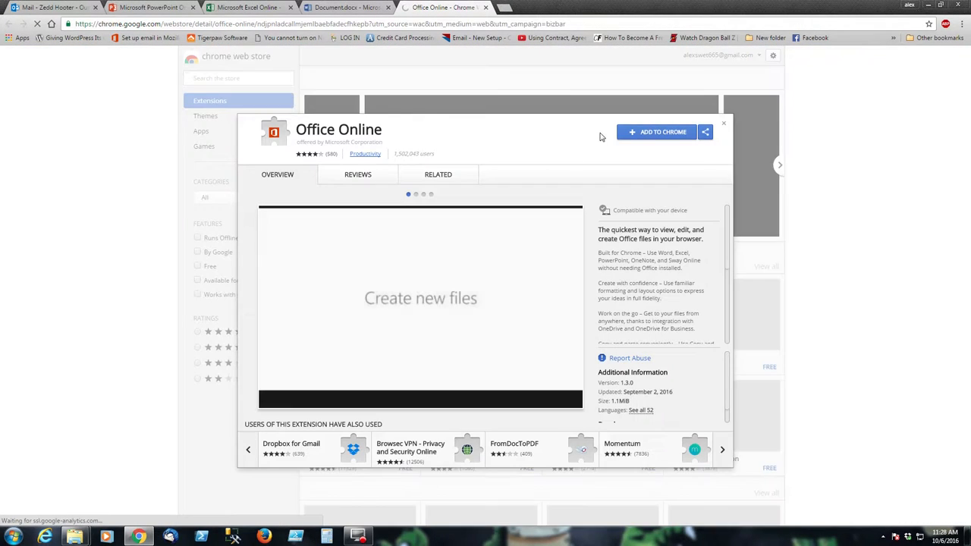
# - Add the Office Online extension to Chrome
pyautogui.click(657, 132)
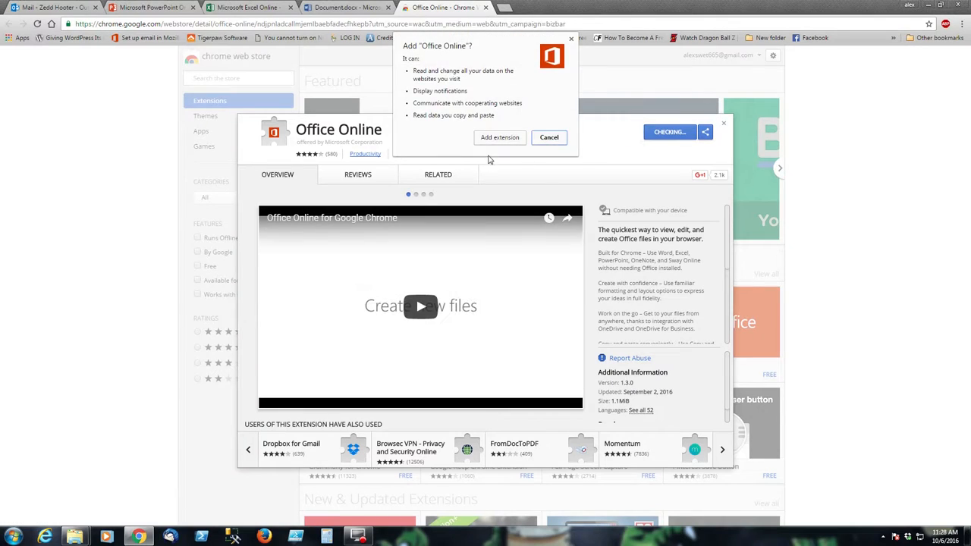
pyautogui.click(548, 137)
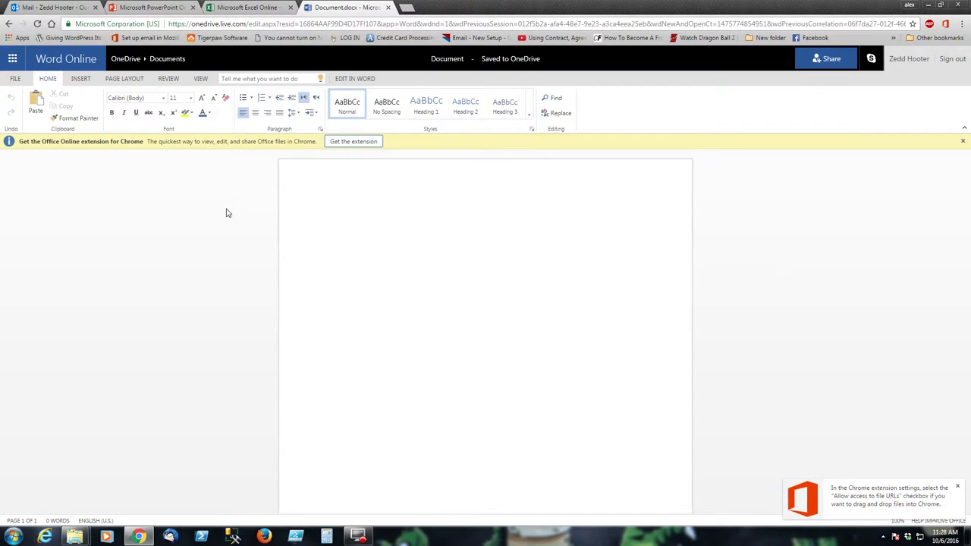
# - Type 'Test Document' on the page and browse the Insert, Page Layout and Review tabs
pyautogui.click(35, 24)
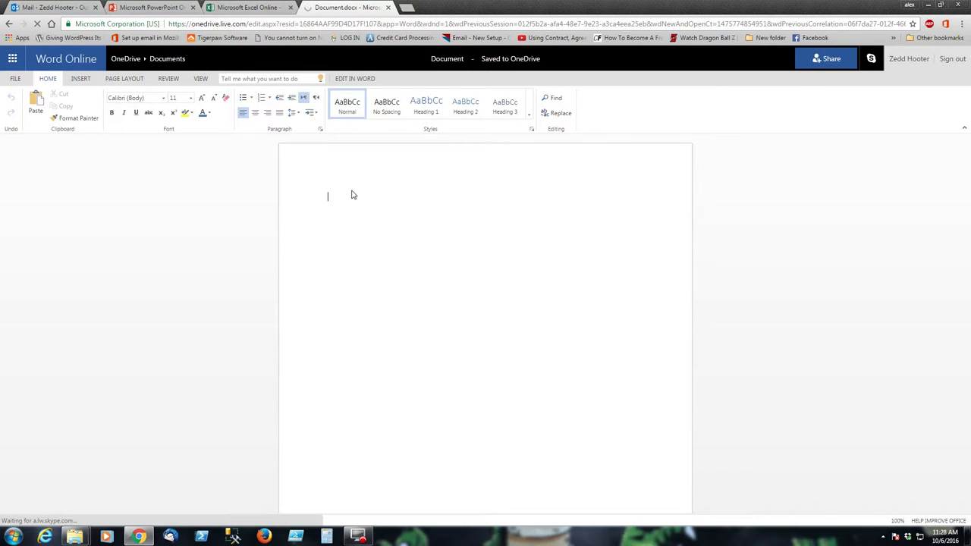
pyautogui.write('Test D')
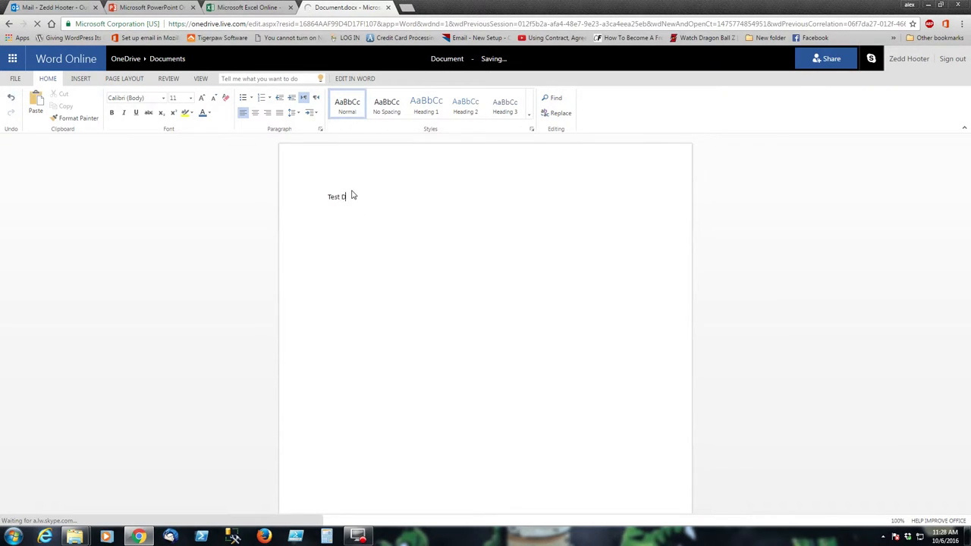
pyautogui.write('ocument')
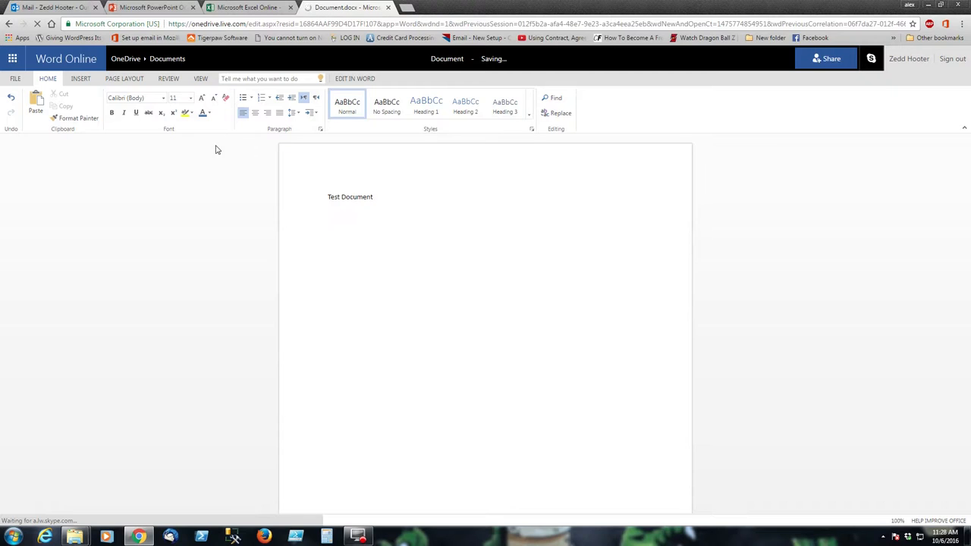
pyautogui.click(81, 78)
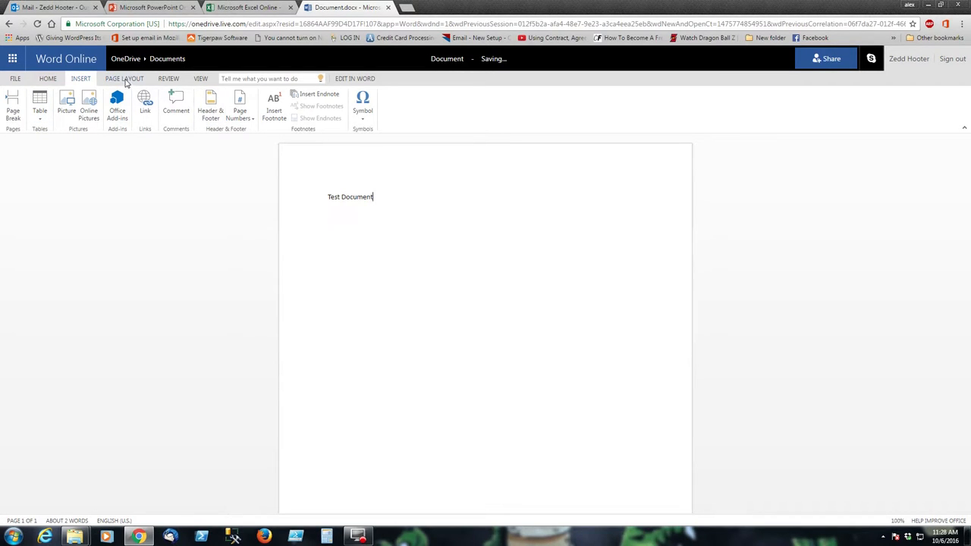
pyautogui.click(168, 78)
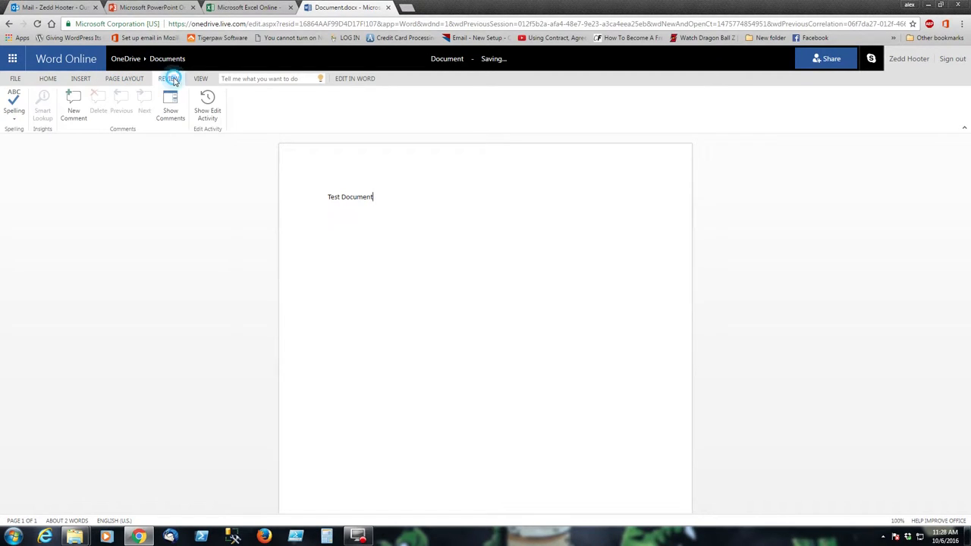
pyautogui.click(14, 78)
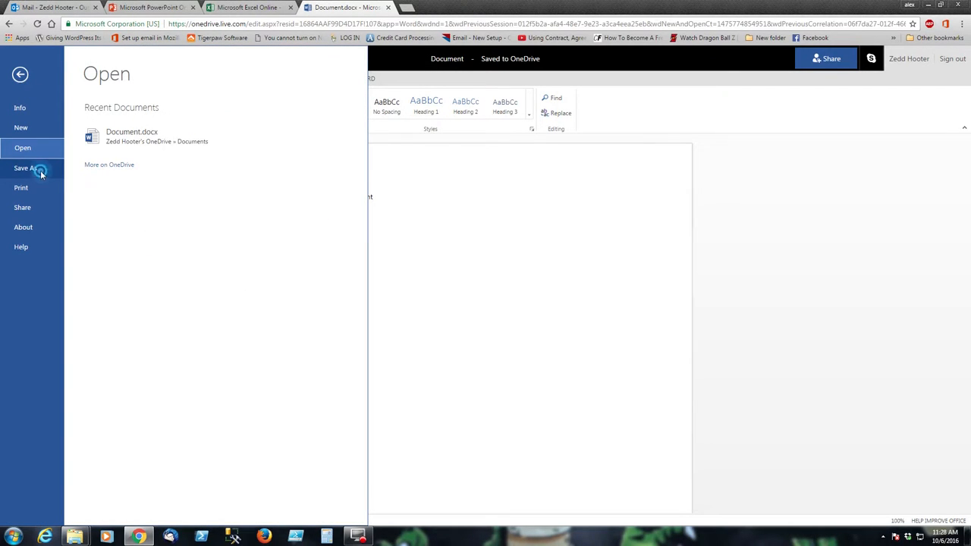
pyautogui.click(26, 168)
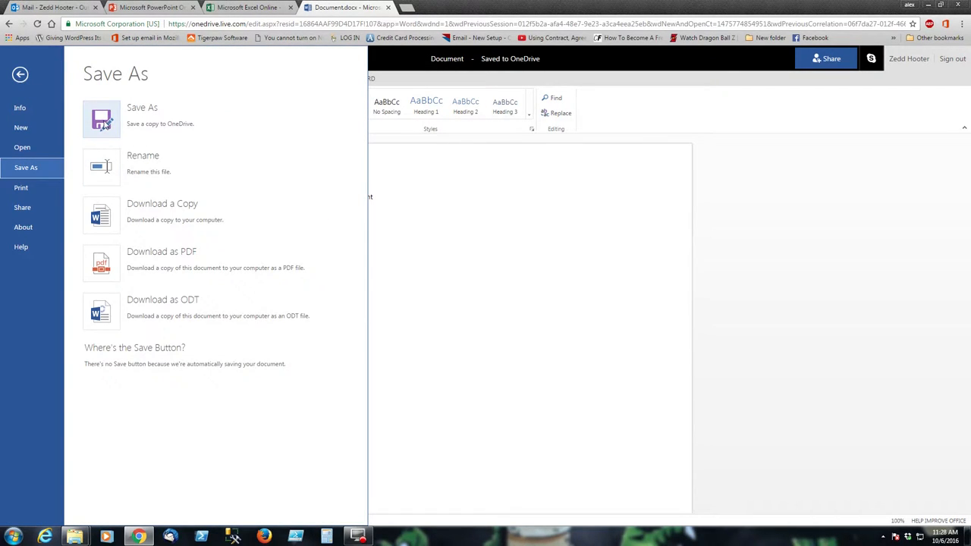
pyautogui.moveTo(197, 138)
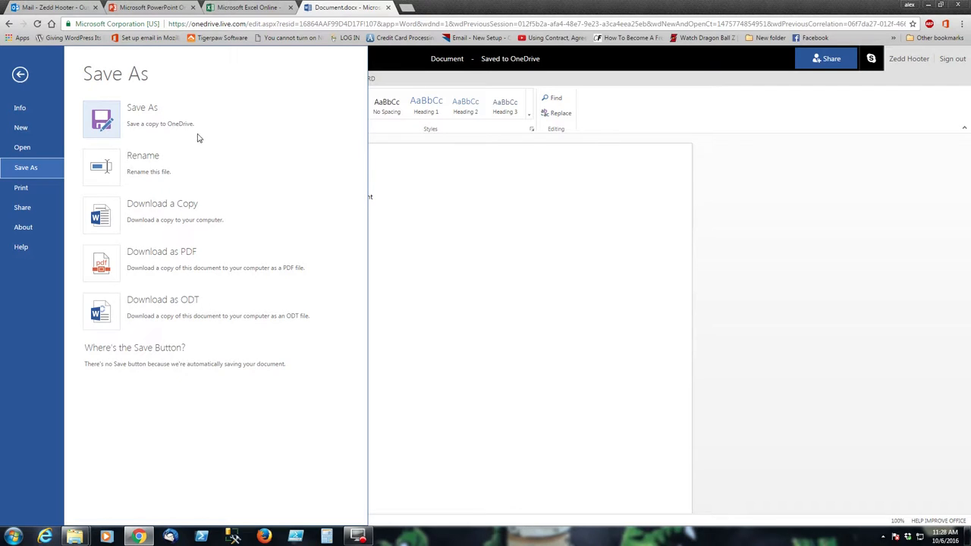
pyautogui.moveTo(127, 160)
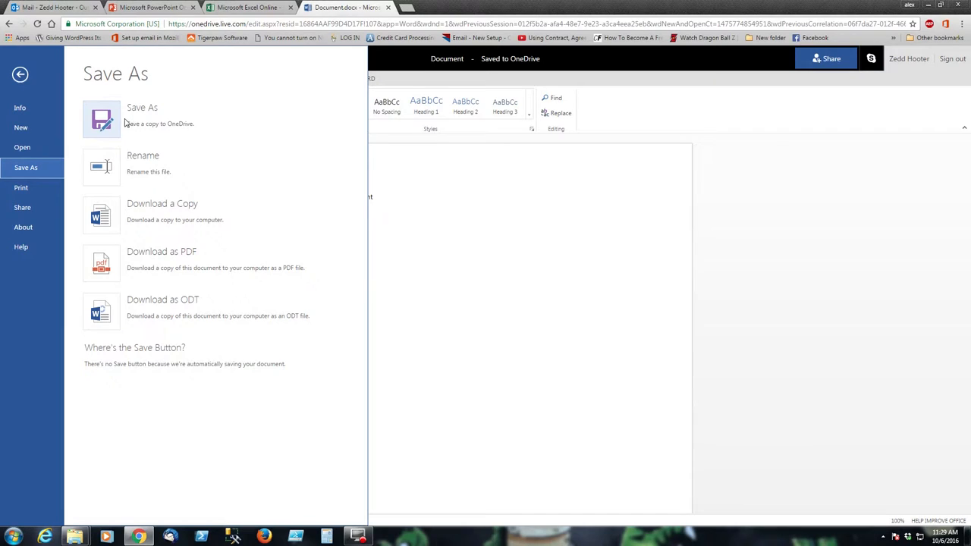
pyautogui.moveTo(79, 132)
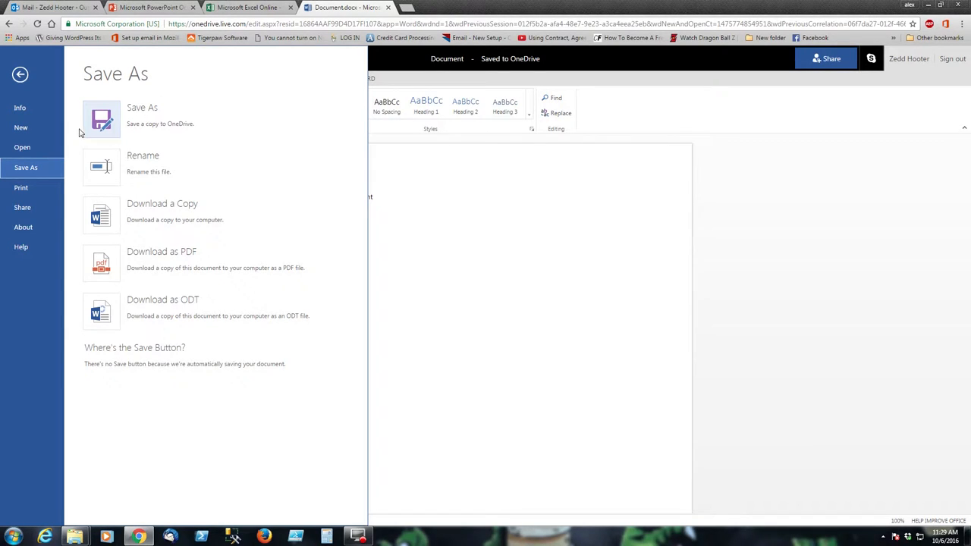
pyautogui.moveTo(75, 99)
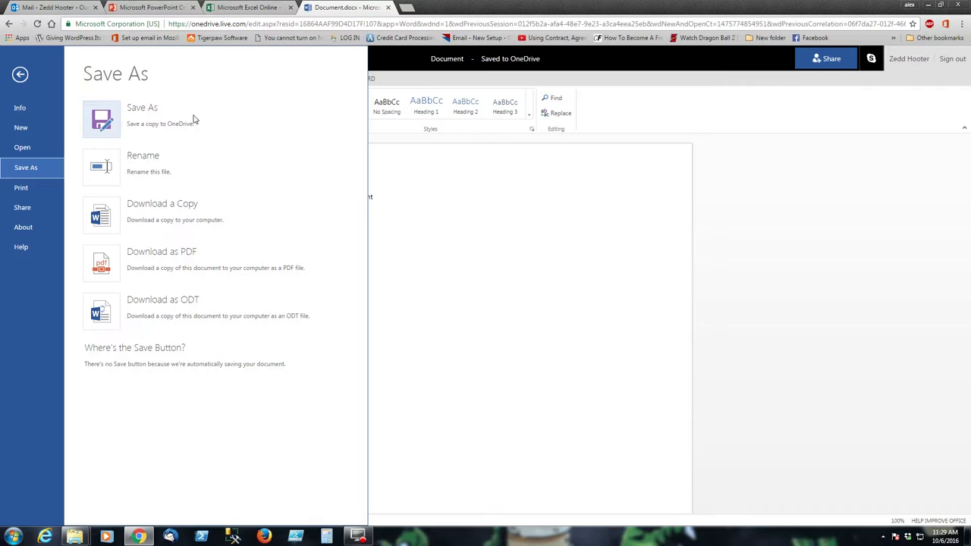
pyautogui.moveTo(196, 126)
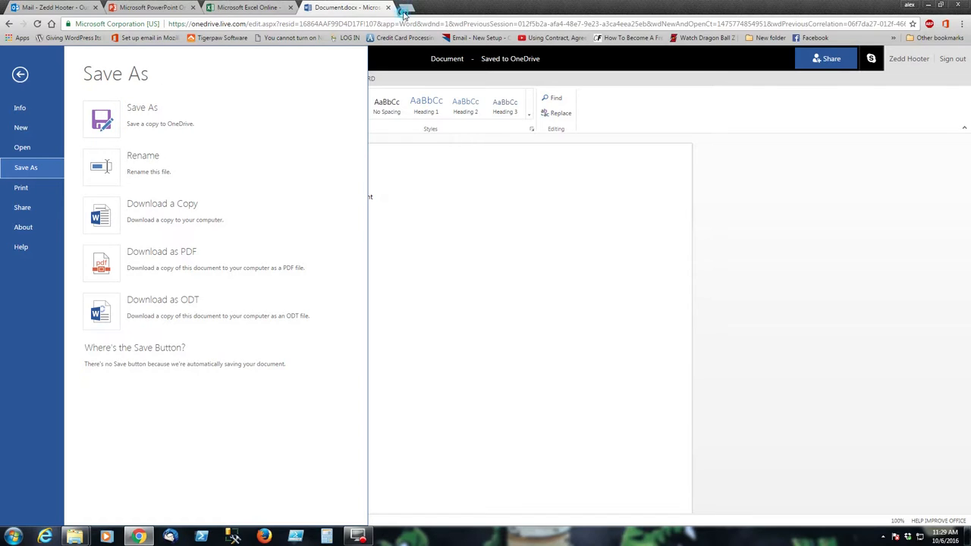
pyautogui.click(414, 7)
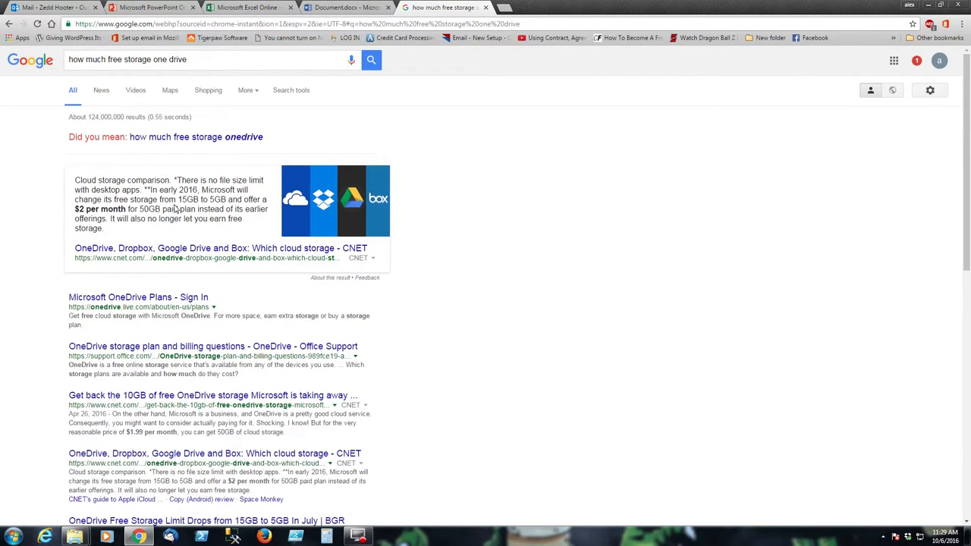
pyautogui.moveTo(180, 211)
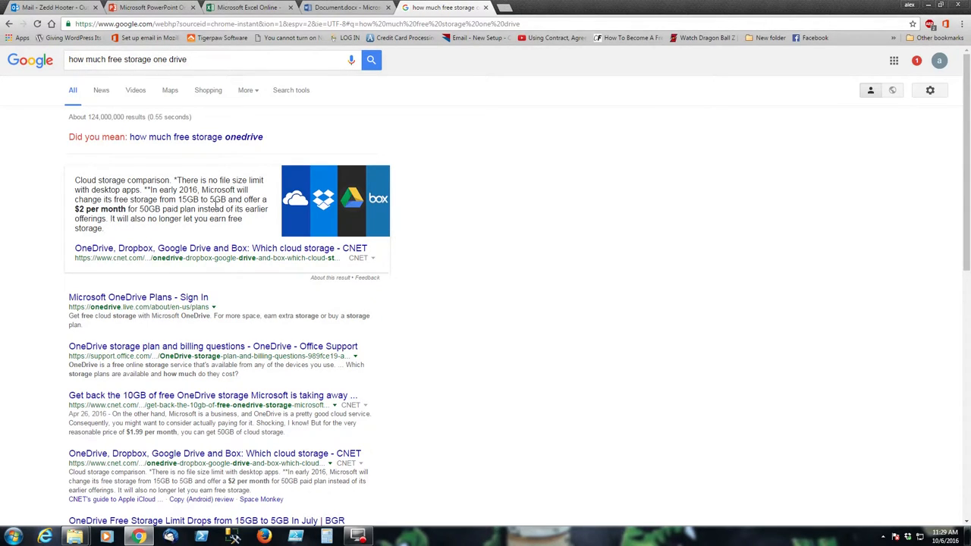
pyautogui.moveTo(160, 234)
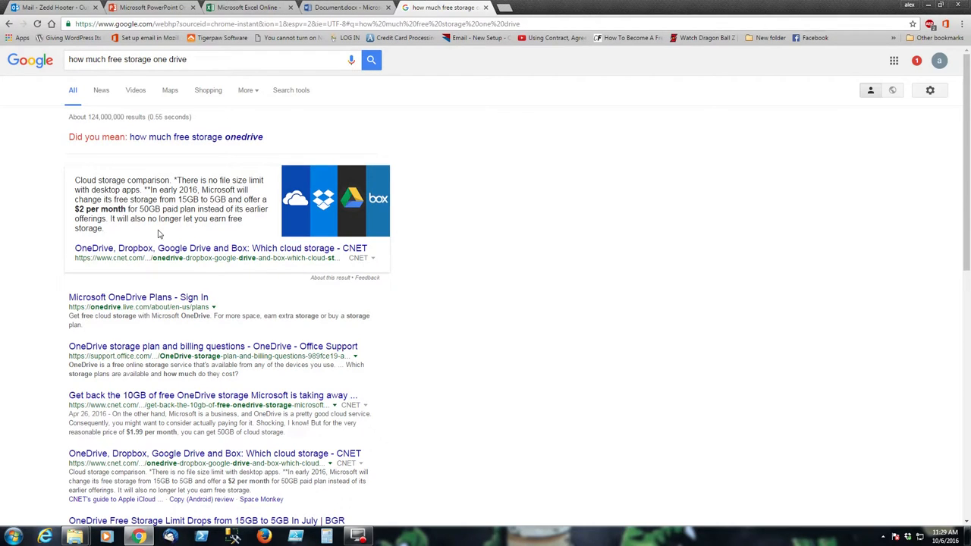
pyautogui.moveTo(171, 224)
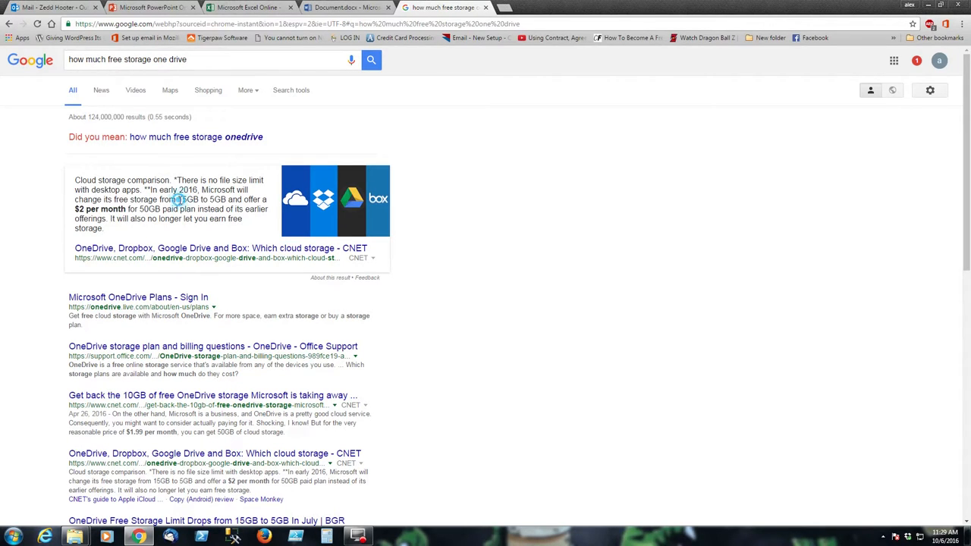
# - Return to the Word document after reading OneDrive's free storage results
pyautogui.click(345, 8)
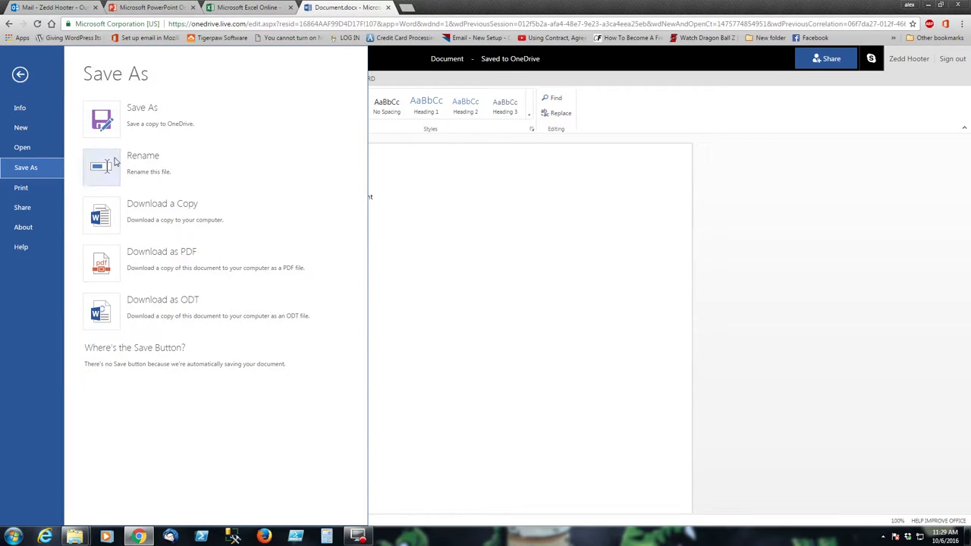
pyautogui.moveTo(95, 503)
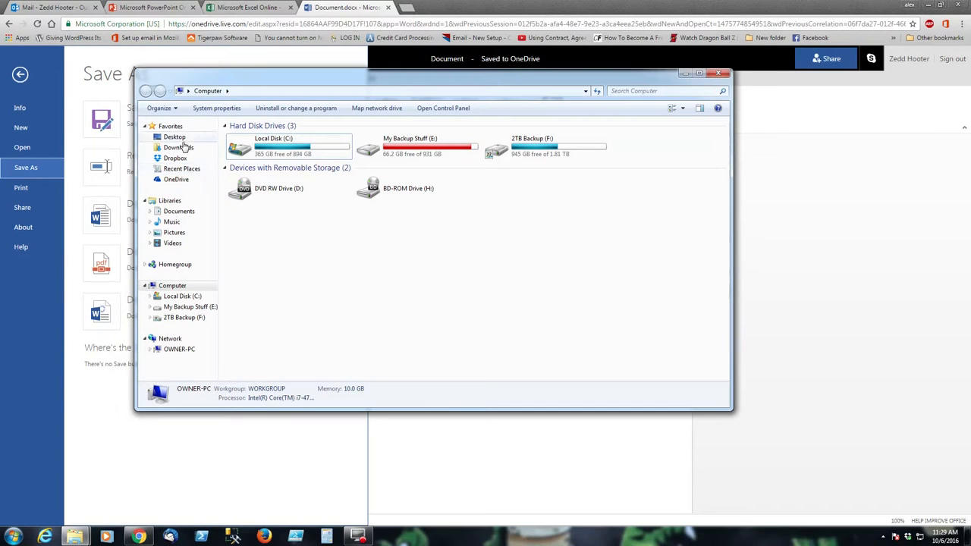
# - Check the computer's drives in Windows Explorer, then open a new blank Chrome tab
pyautogui.click(176, 179)
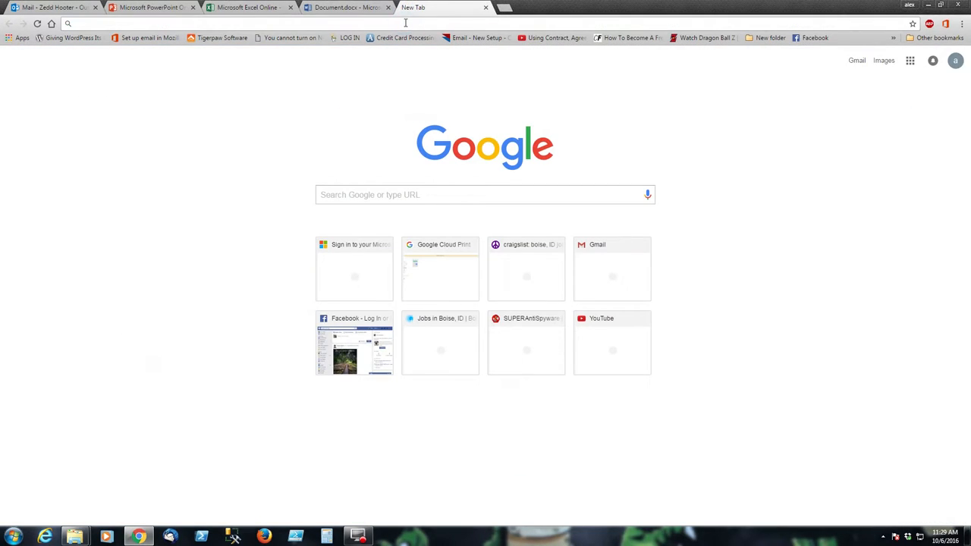
# - Search Google for 'download onedrive for windows', open the official result, then return to Outlook Mail
pyautogui.write('download onedrive for windows')
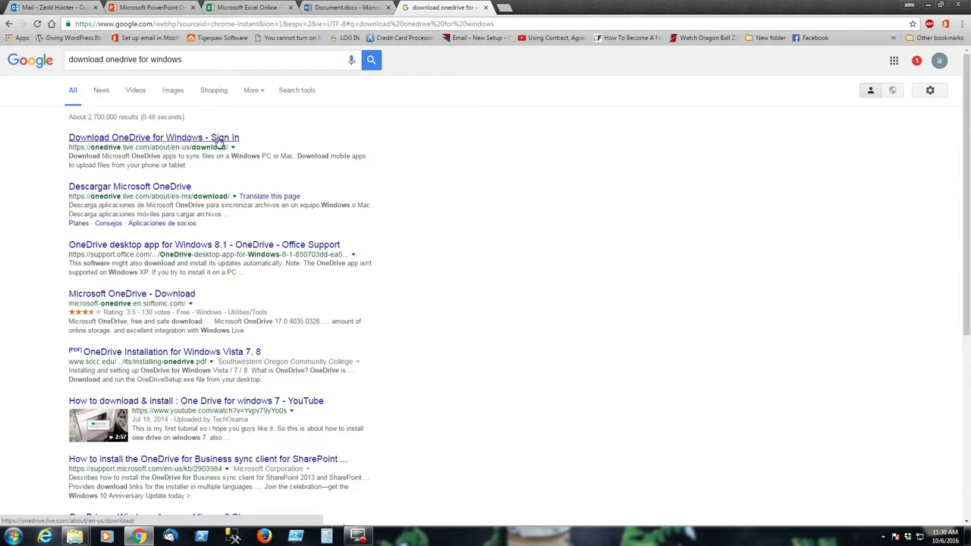
pyautogui.click(346, 8)
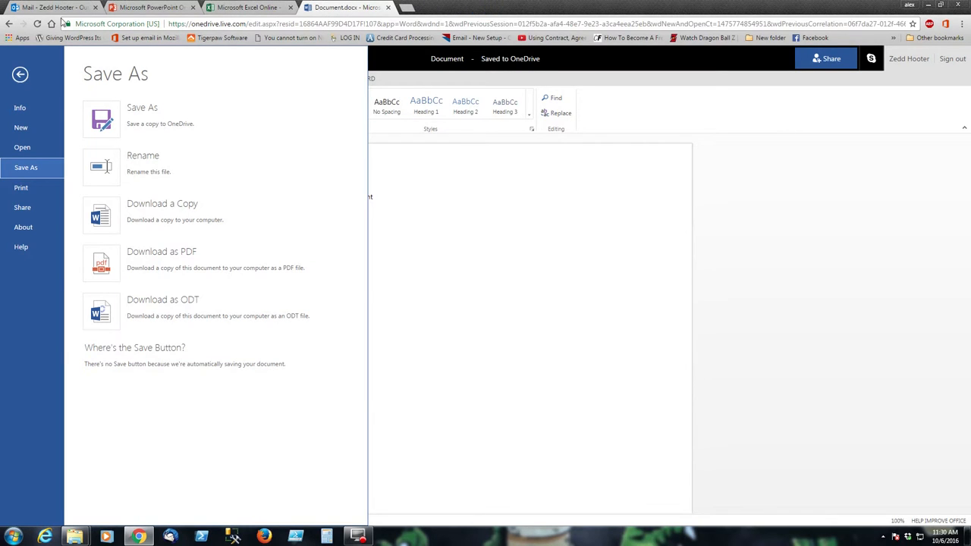
pyautogui.click(53, 7)
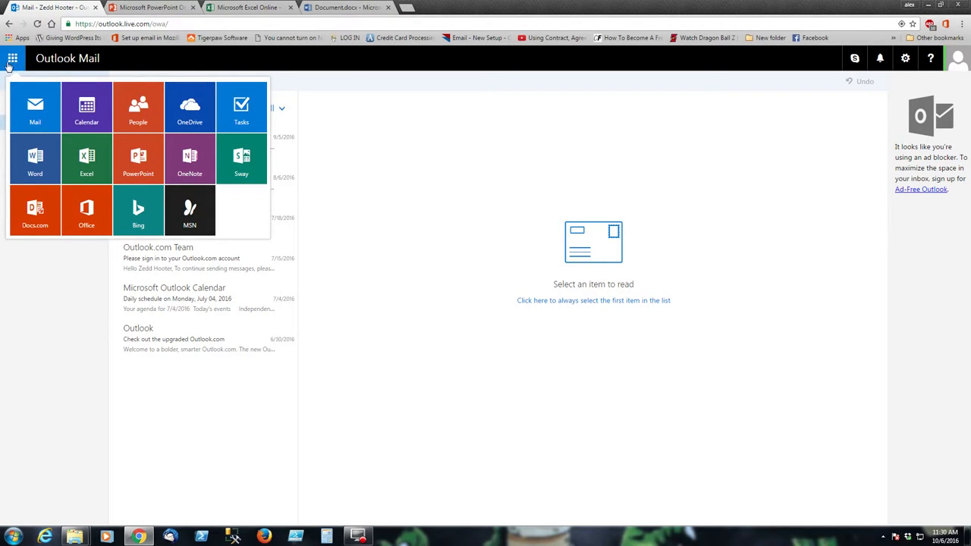
pyautogui.moveTo(190, 106)
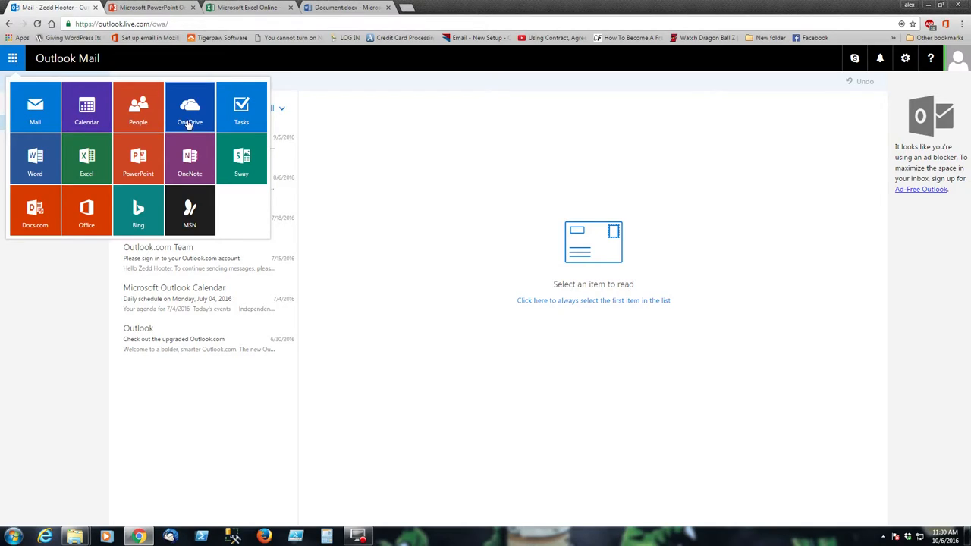
# - Launch OneDrive from the Outlook Mail app list in a new tab
pyautogui.click(444, 7)
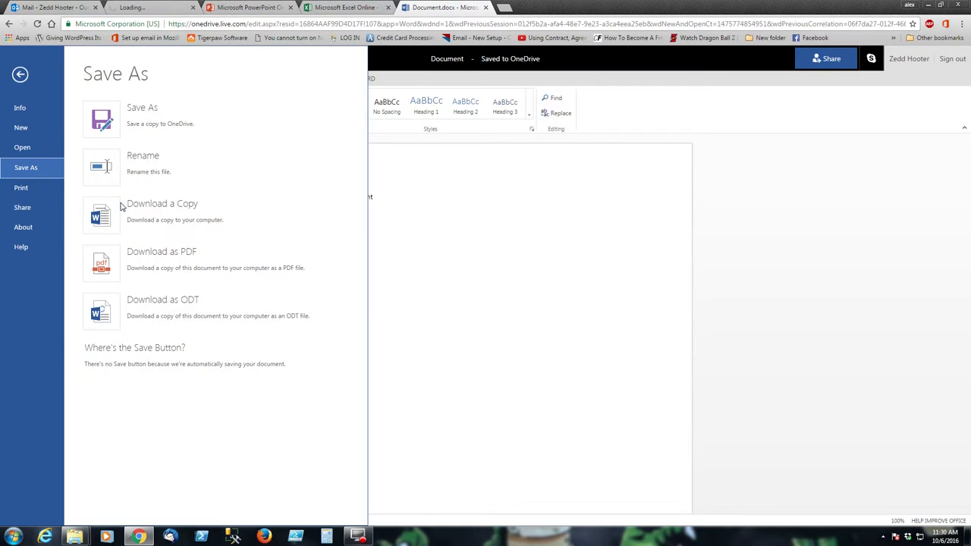
# - Download a copy of the document as Document.docx and close the ready dialog
pyautogui.click(161, 203)
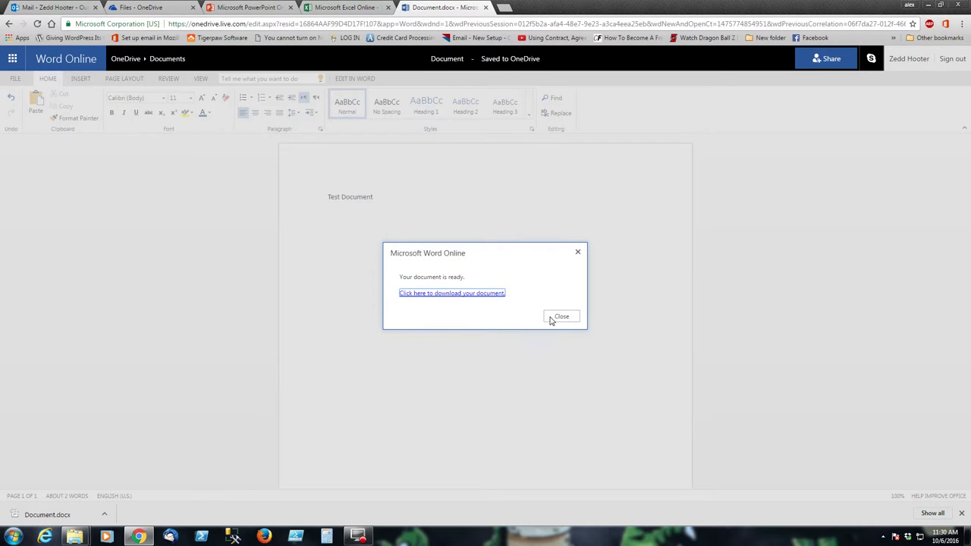
pyautogui.click(12, 59)
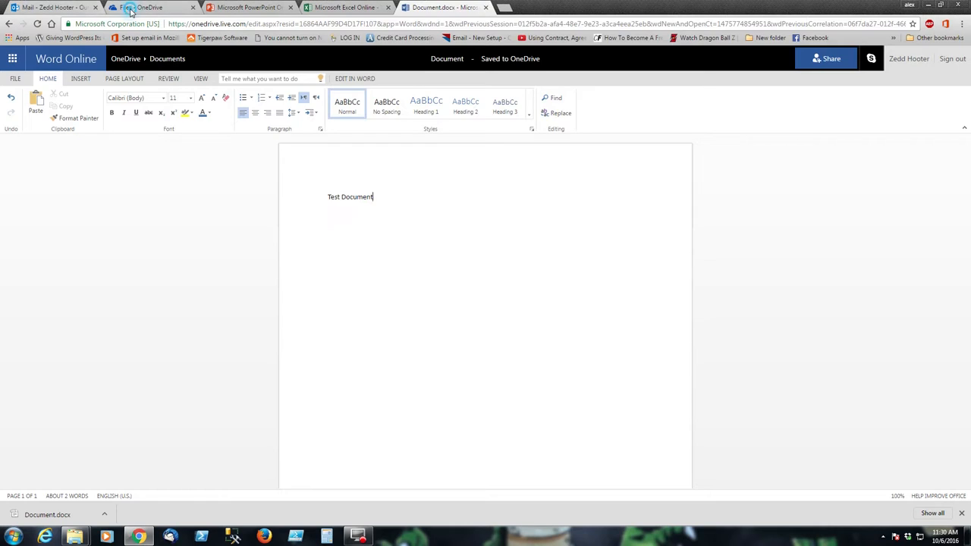
# - Switch to the OneDrive tab showing the Documents and Pictures folders
pyautogui.click(152, 6)
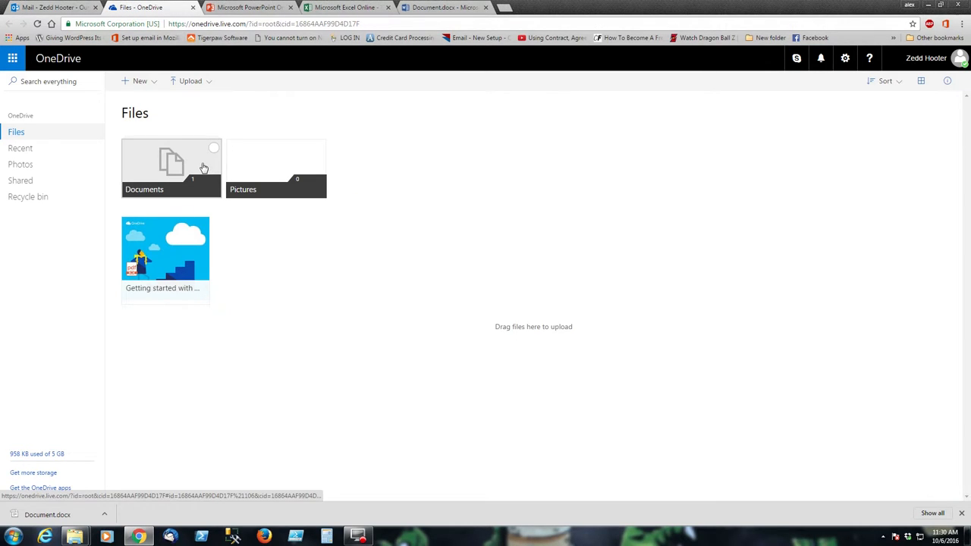
pyautogui.moveTo(238, 264)
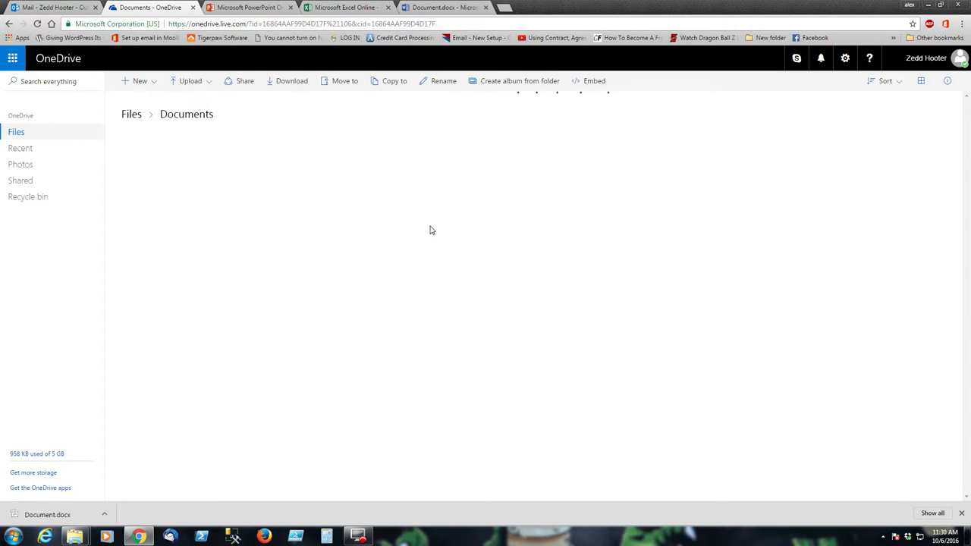
pyautogui.moveTo(223, 242)
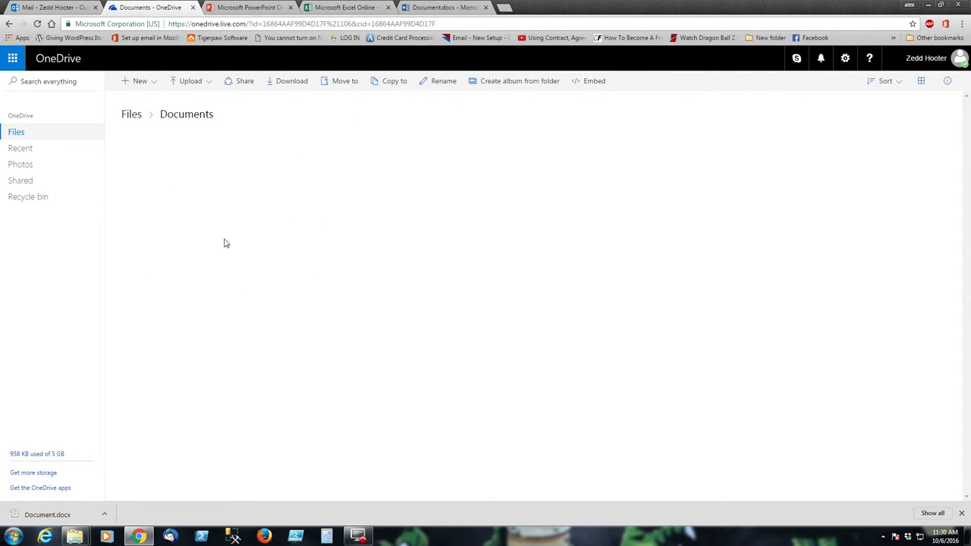
# - Open Document.docx from OneDrive and add ' blah blah blah' after 'Test Document'
pyautogui.click(165, 176)
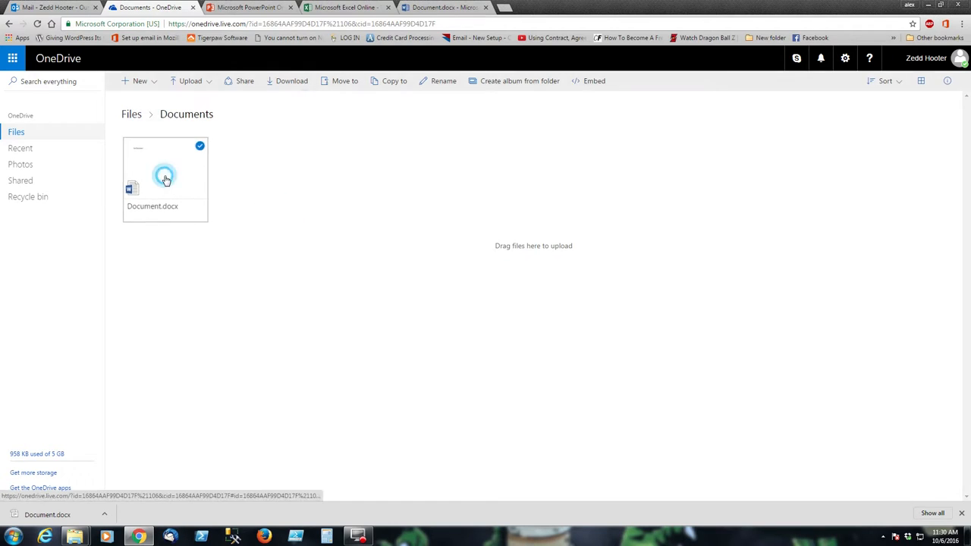
pyautogui.doubleClick(166, 175)
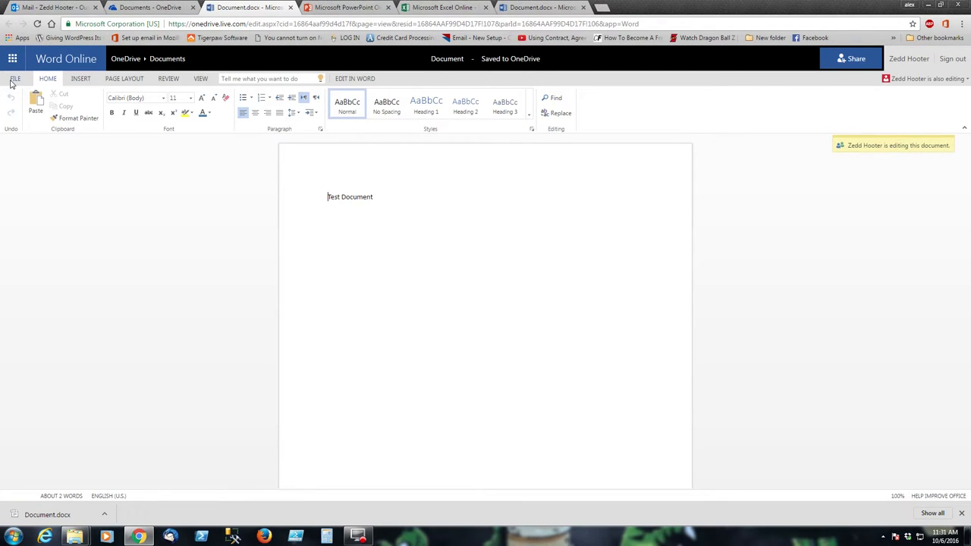
pyautogui.click(15, 78)
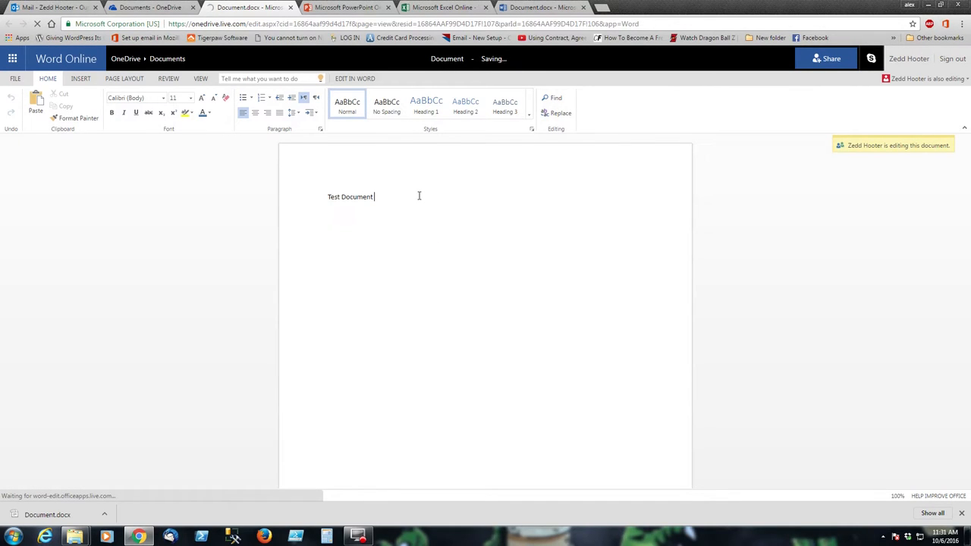
pyautogui.write('blah blah blah')
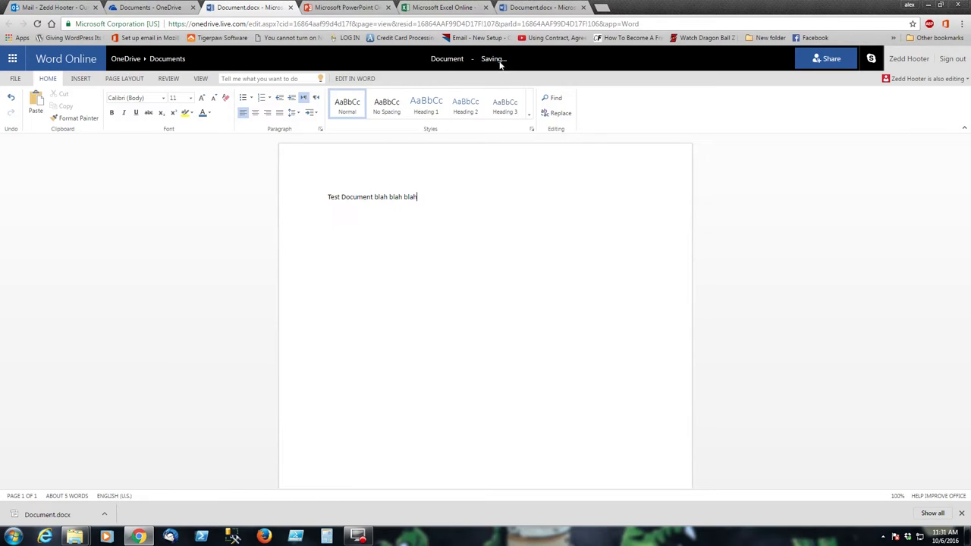
pyautogui.moveTo(517, 84)
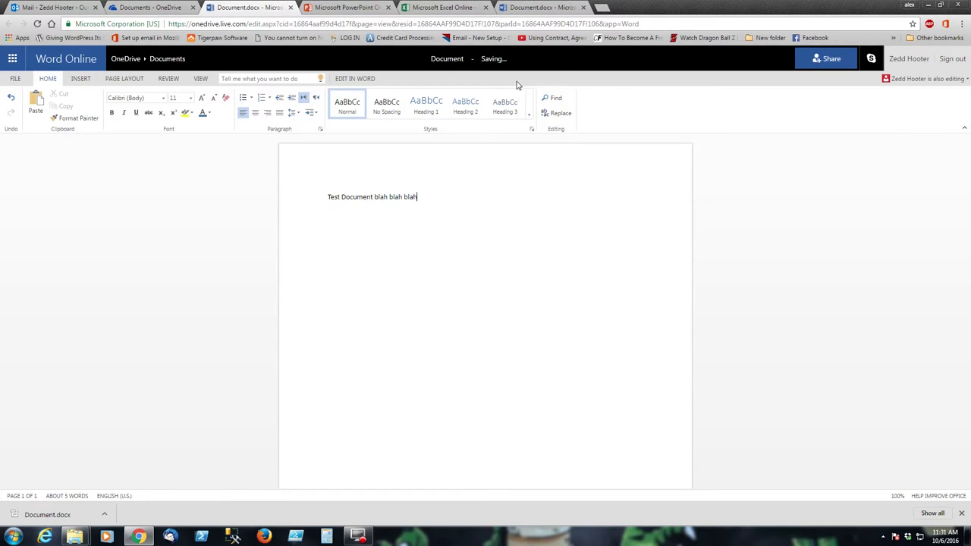
pyautogui.moveTo(257, 242)
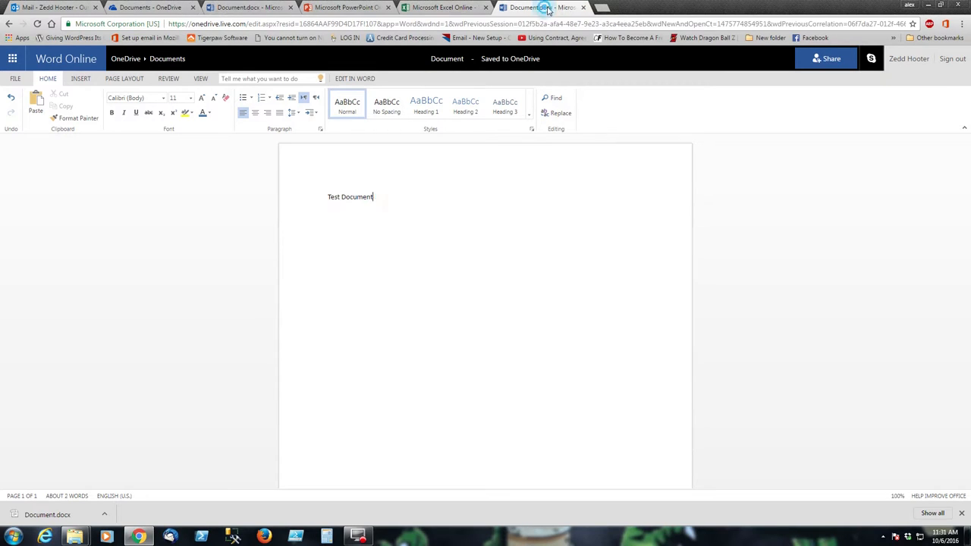
pyautogui.write('blah blah blah')
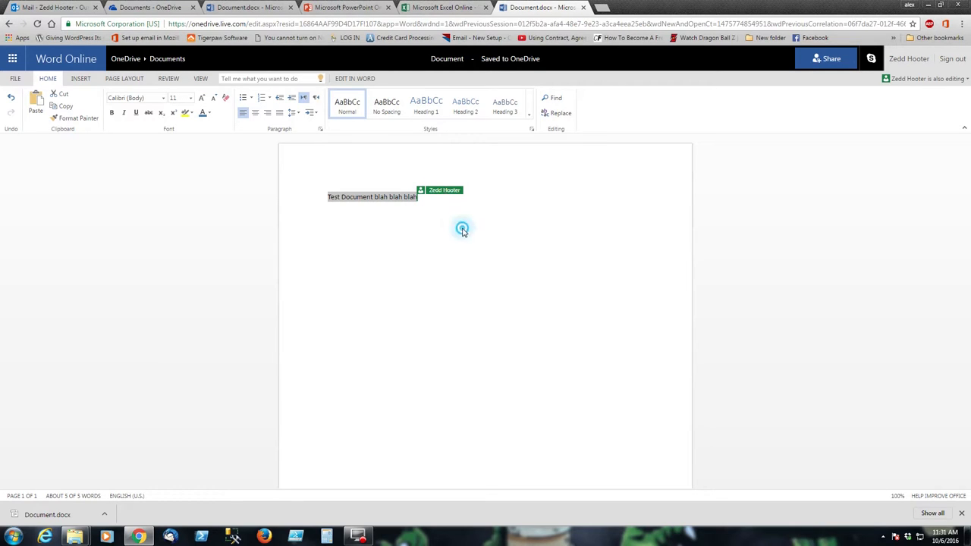
# - Select Document.docx in OneDrive and open its Share dialog
pyautogui.click(382, 198)
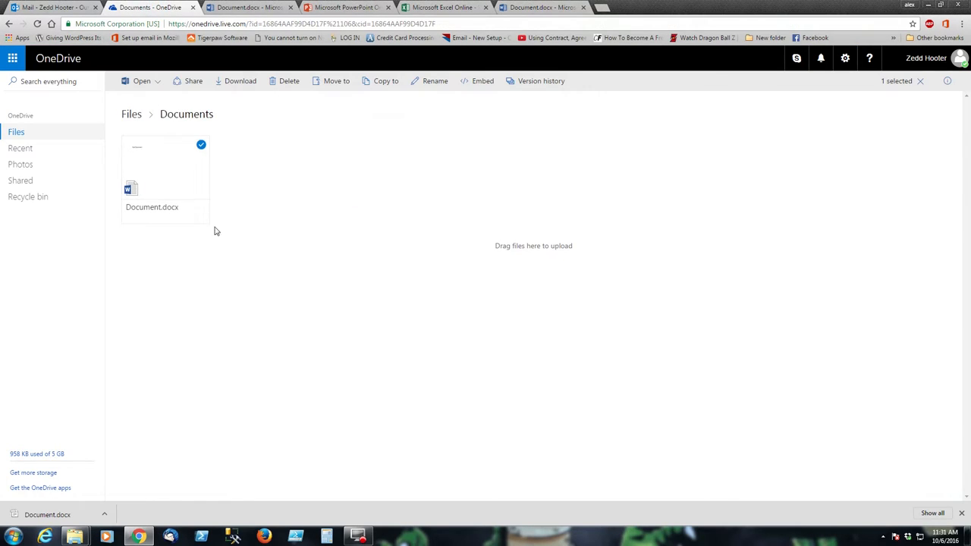
pyautogui.rightClick(165, 188)
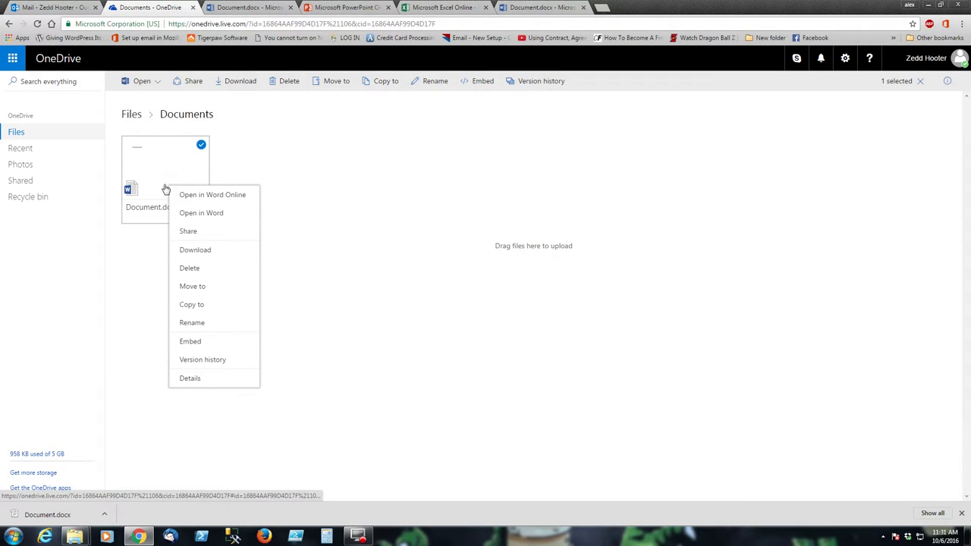
pyautogui.moveTo(158, 247)
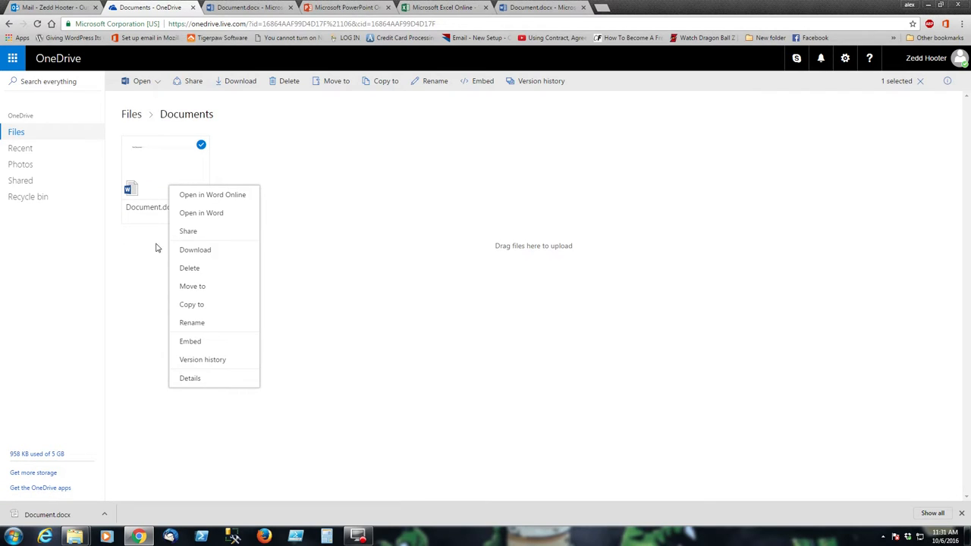
pyautogui.click(187, 231)
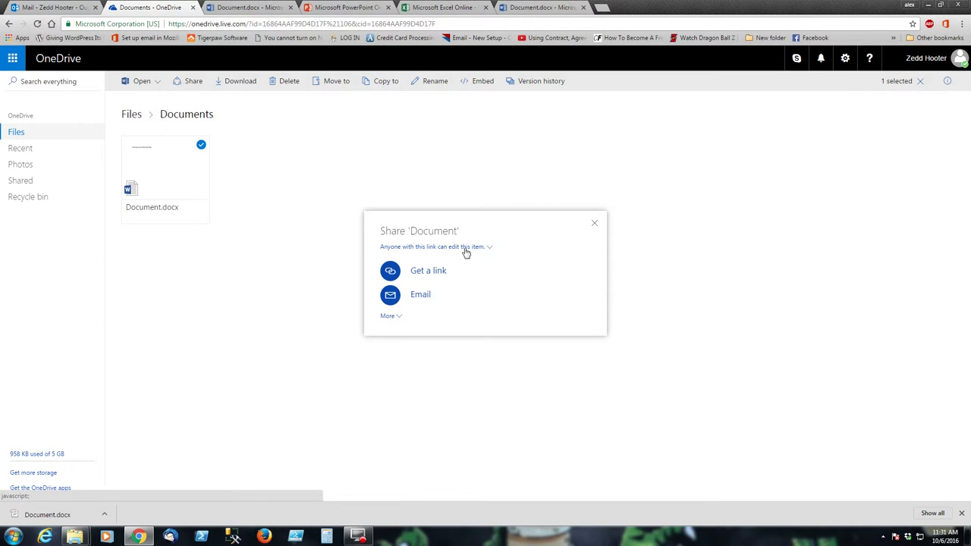
pyautogui.moveTo(594, 225)
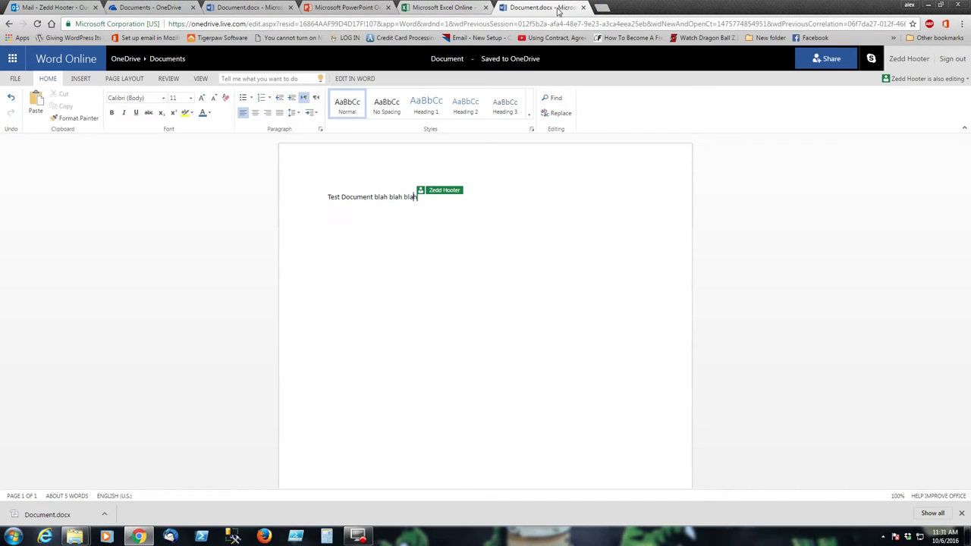
# - Create a blank Excel Online workbook, review its Save As options, and close it
pyautogui.click(443, 7)
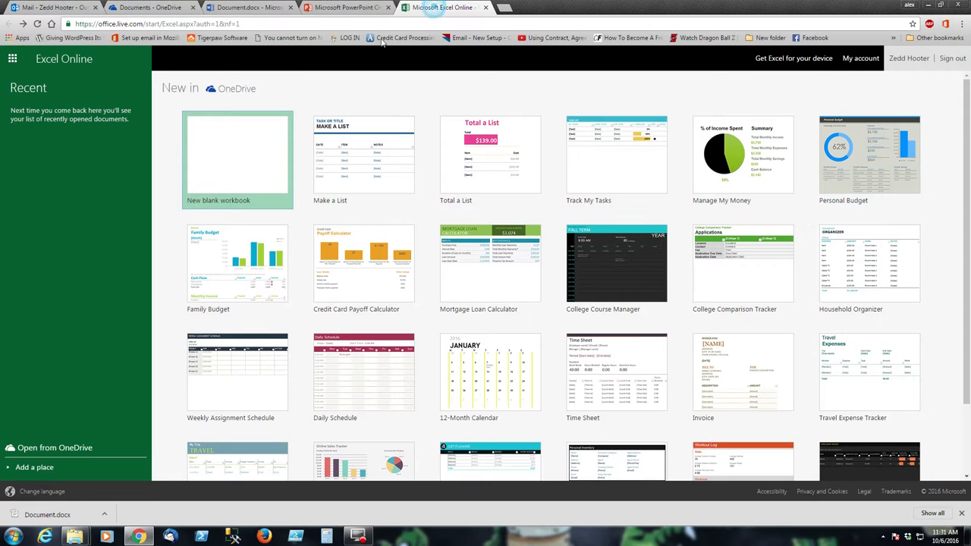
pyautogui.click(237, 157)
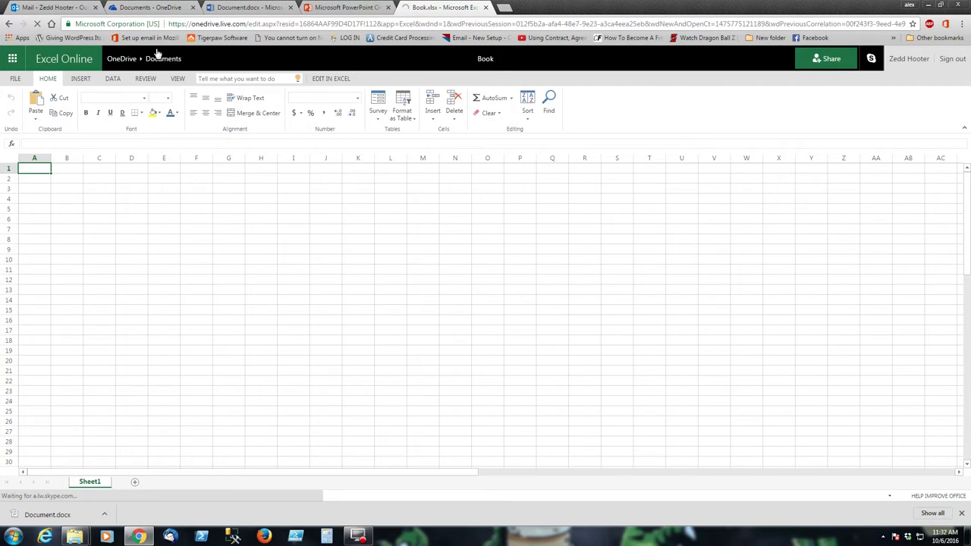
pyautogui.click(14, 78)
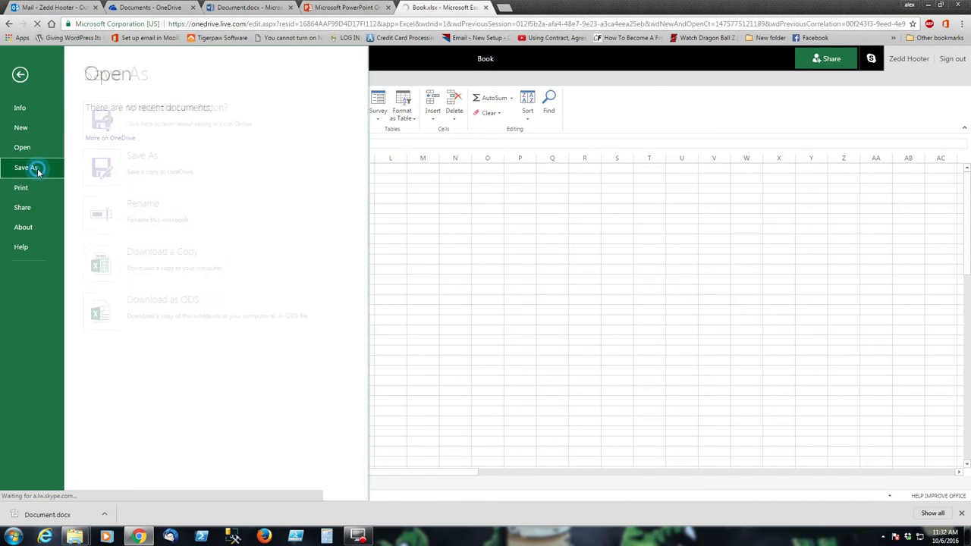
pyautogui.click(28, 168)
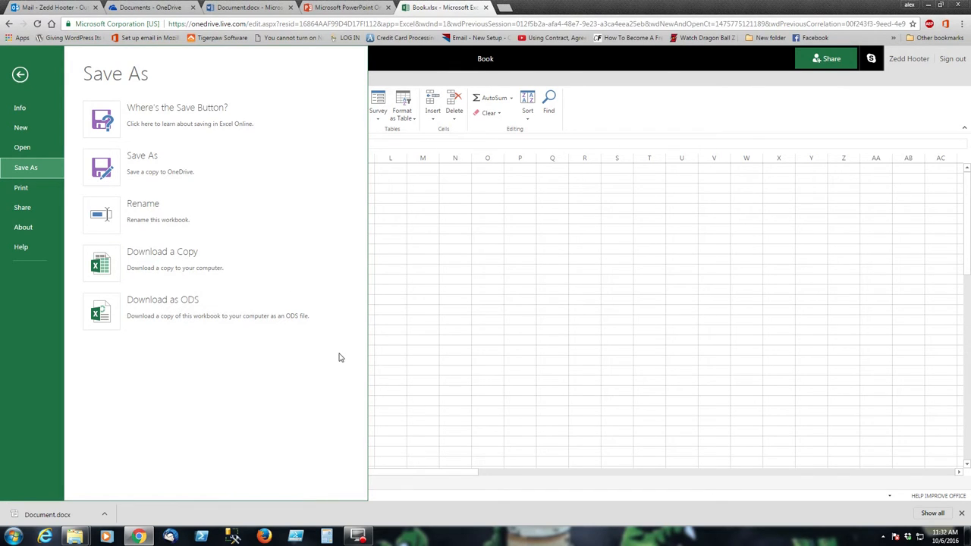
pyautogui.click(20, 74)
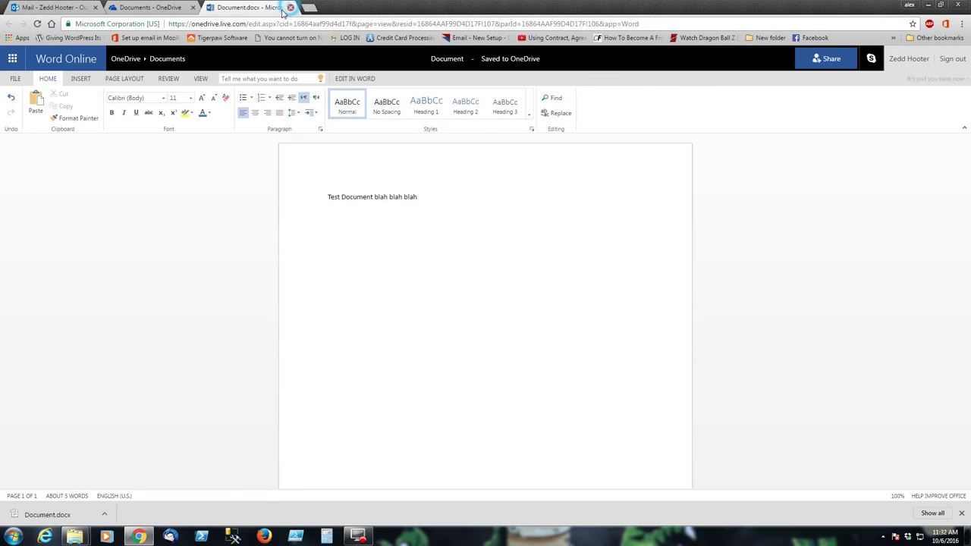
# - Close the Word tab and browse OneDrive's Recent and Photos views
pyautogui.click(290, 7)
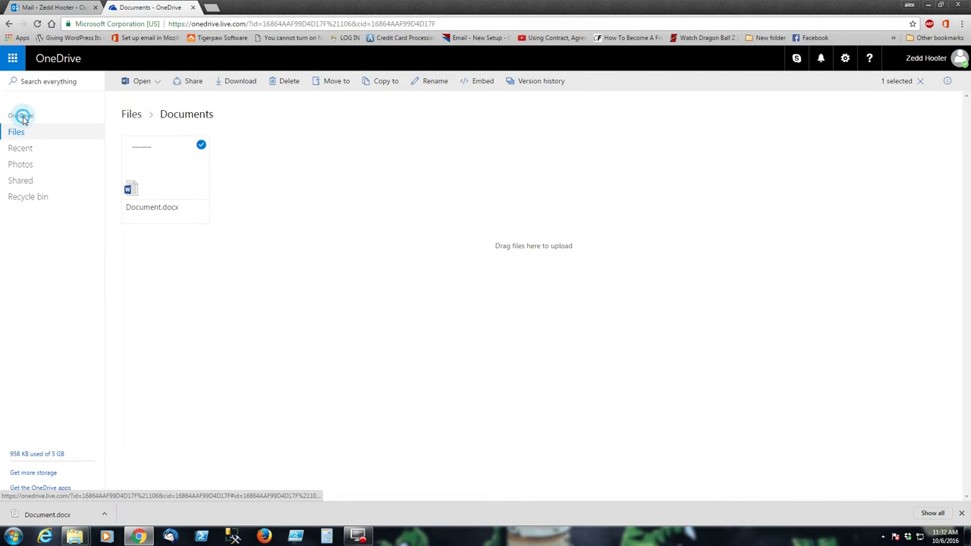
pyautogui.click(20, 148)
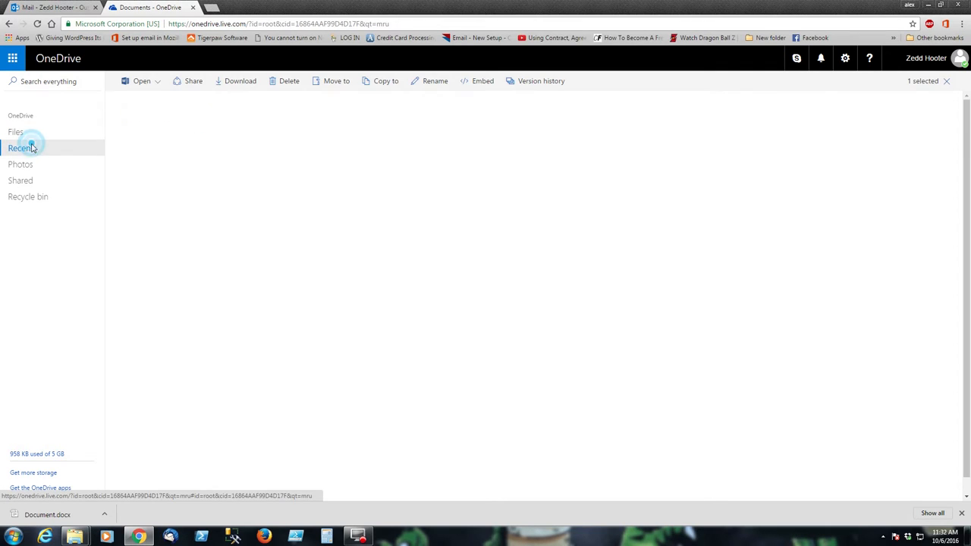
pyautogui.click(21, 164)
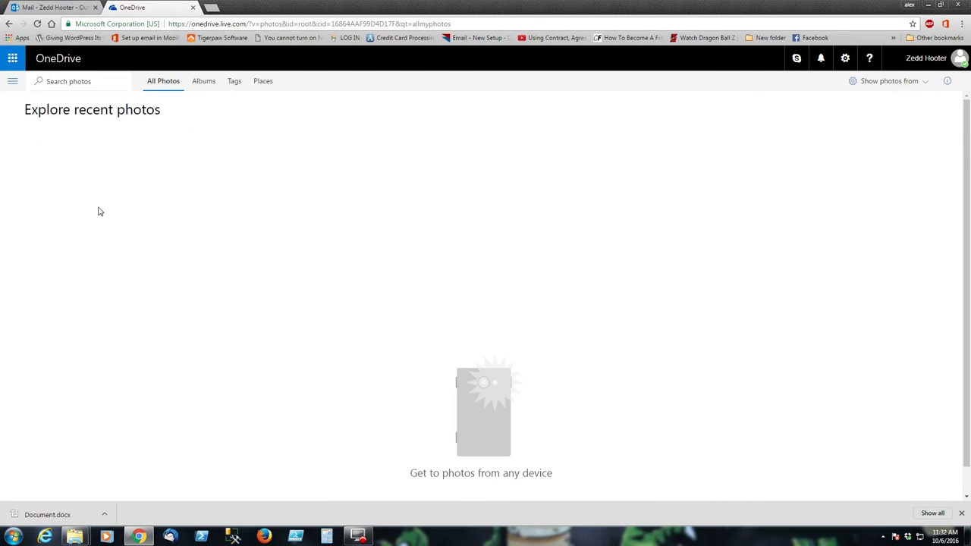
pyautogui.click(13, 82)
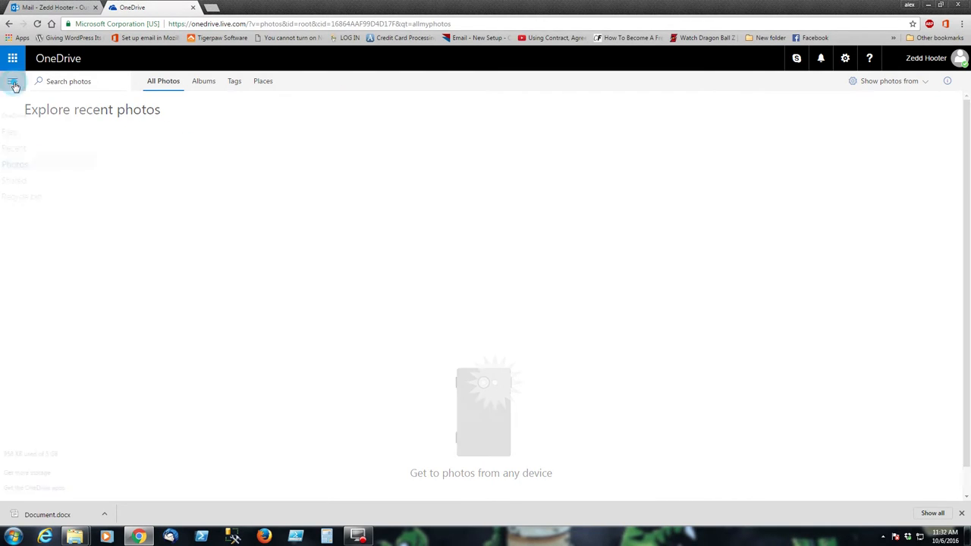
pyautogui.click(13, 81)
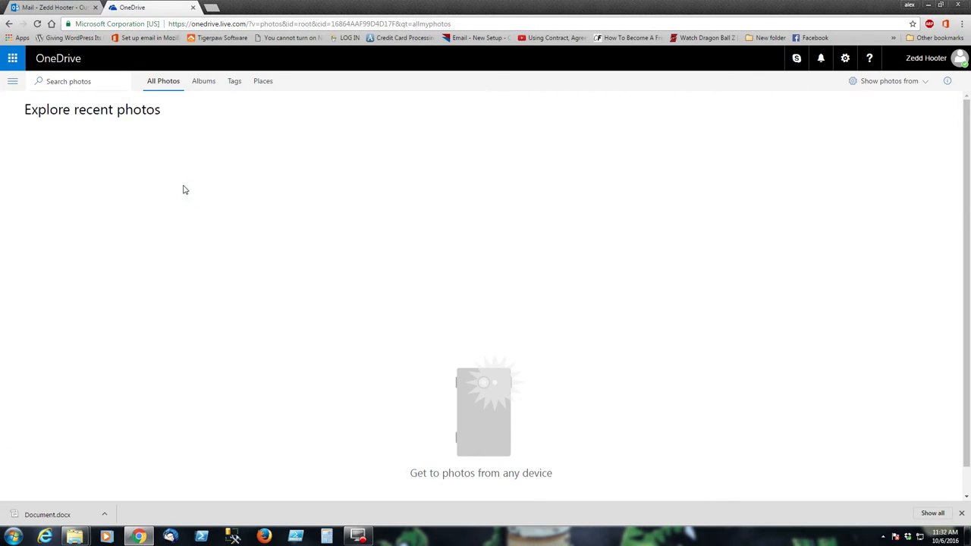
pyautogui.moveTo(75, 536)
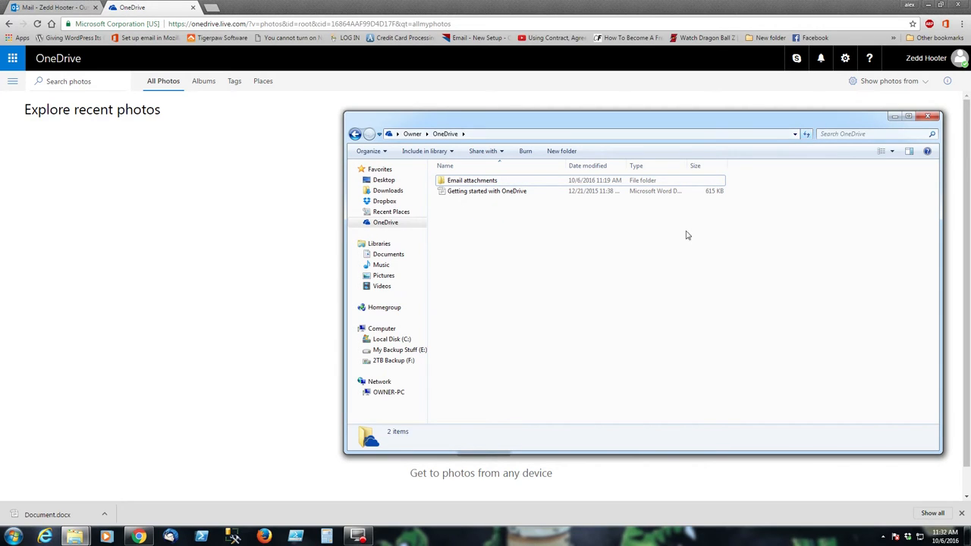
pyautogui.moveTo(723, 205)
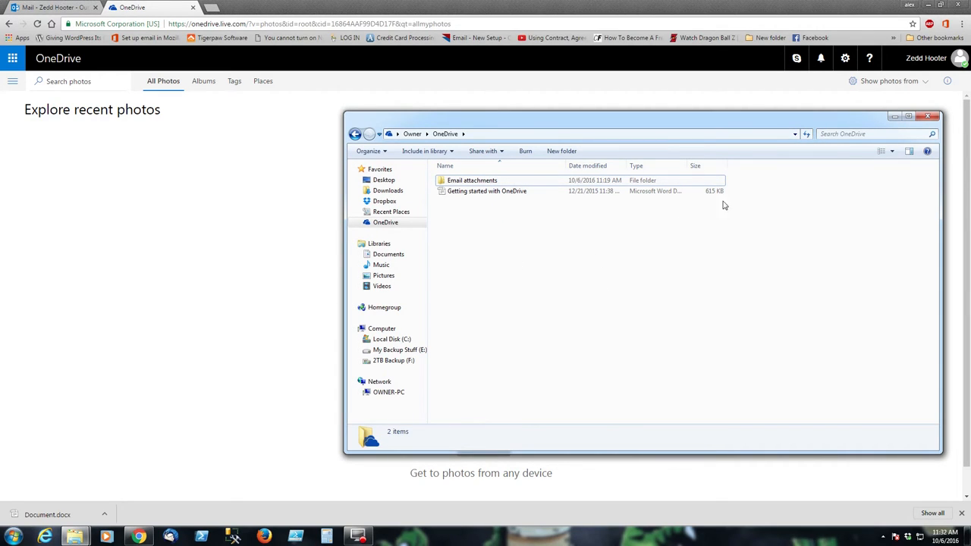
pyautogui.click(385, 222)
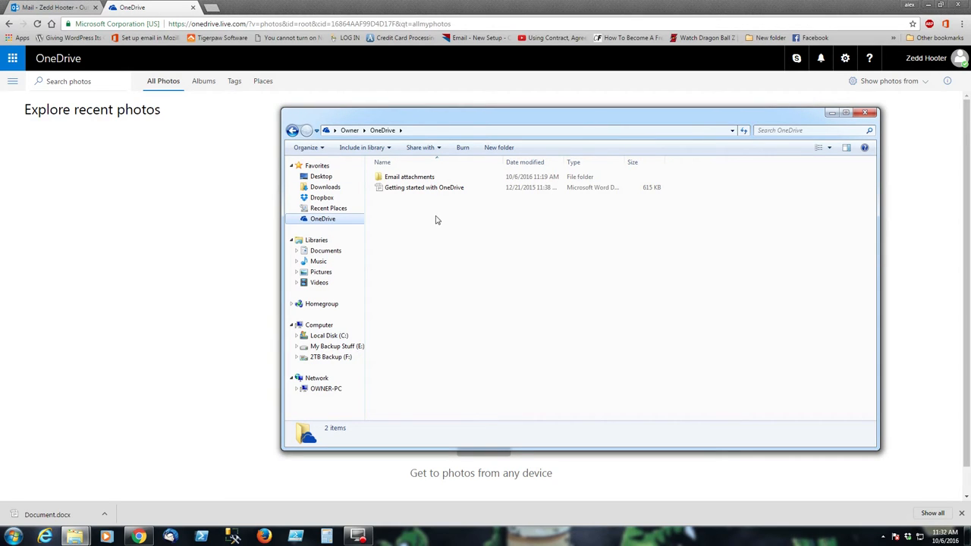
pyautogui.moveTo(409, 440)
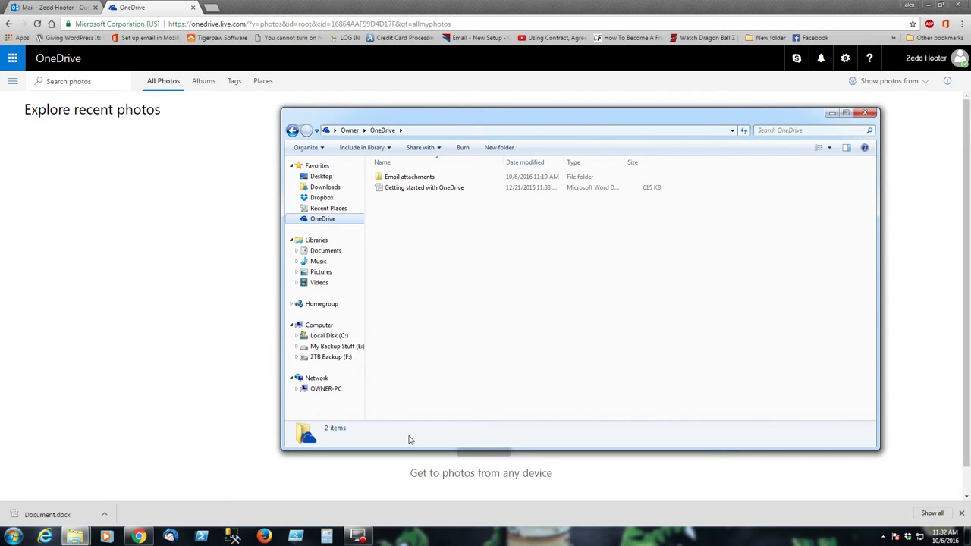
pyautogui.moveTo(473, 309)
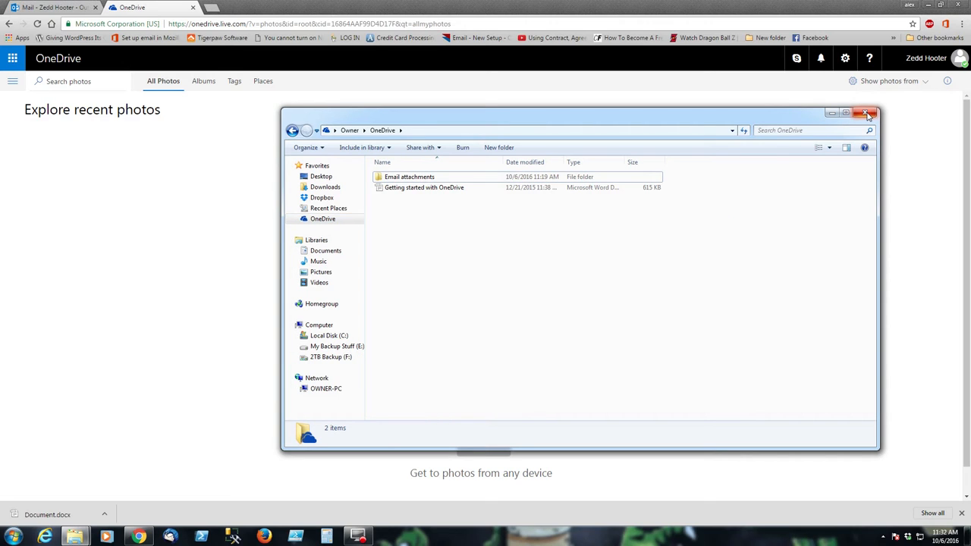
pyautogui.moveTo(262, 199)
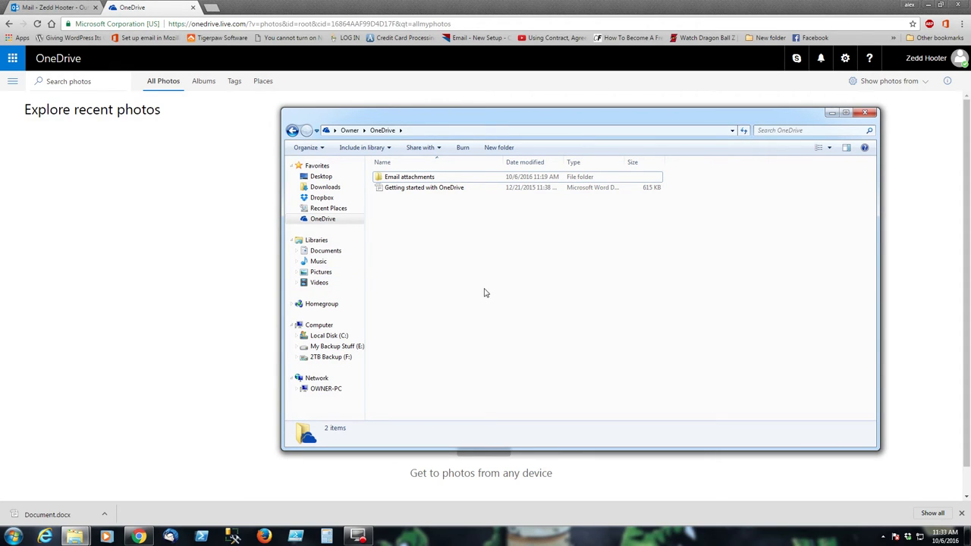
pyautogui.moveTo(425, 323)
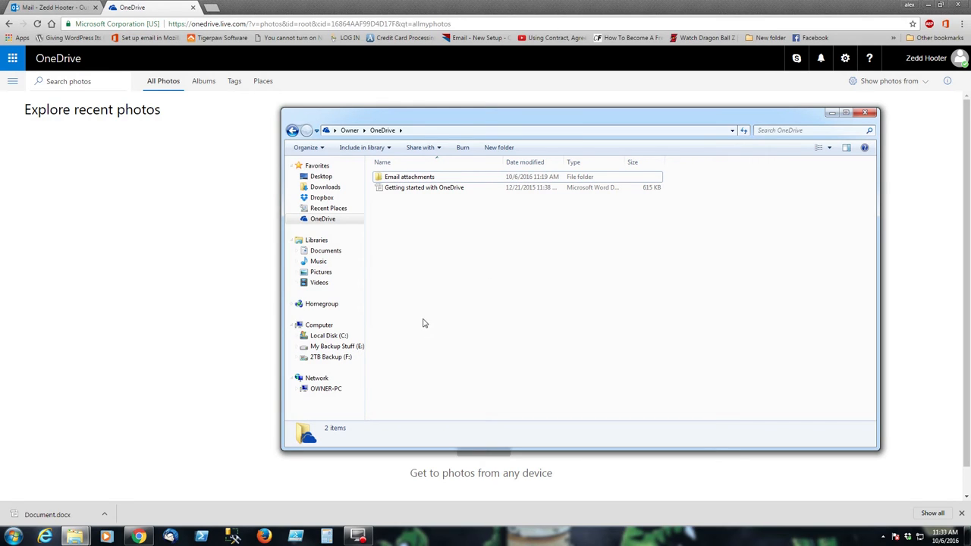
pyautogui.moveTo(521, 306)
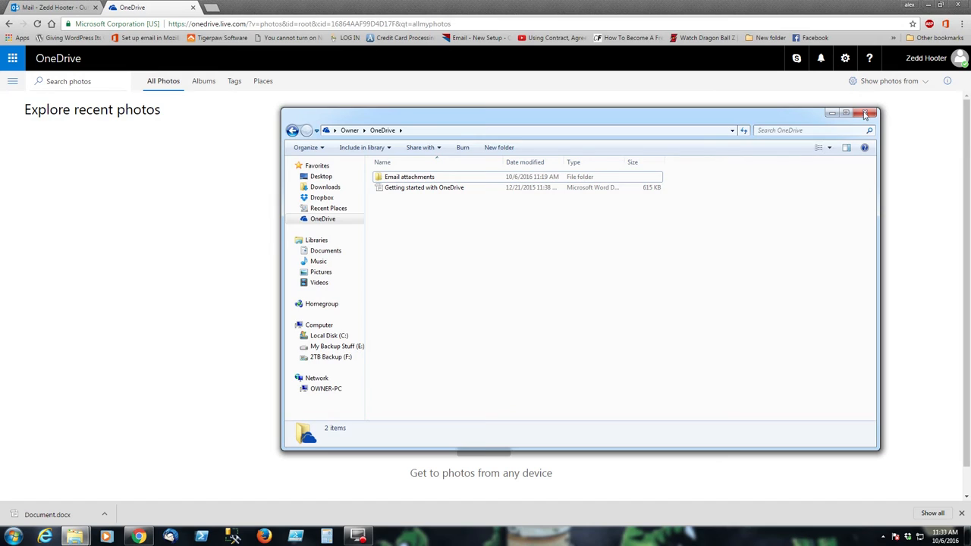
pyautogui.click(868, 113)
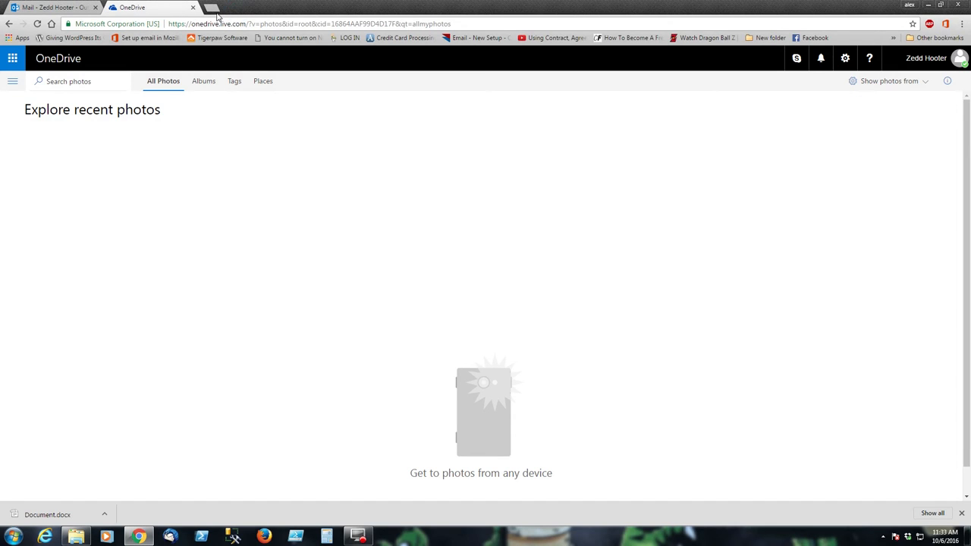
# - Close the OneDrive tab, browse the Office apps list, and return to the inbox
pyautogui.click(53, 6)
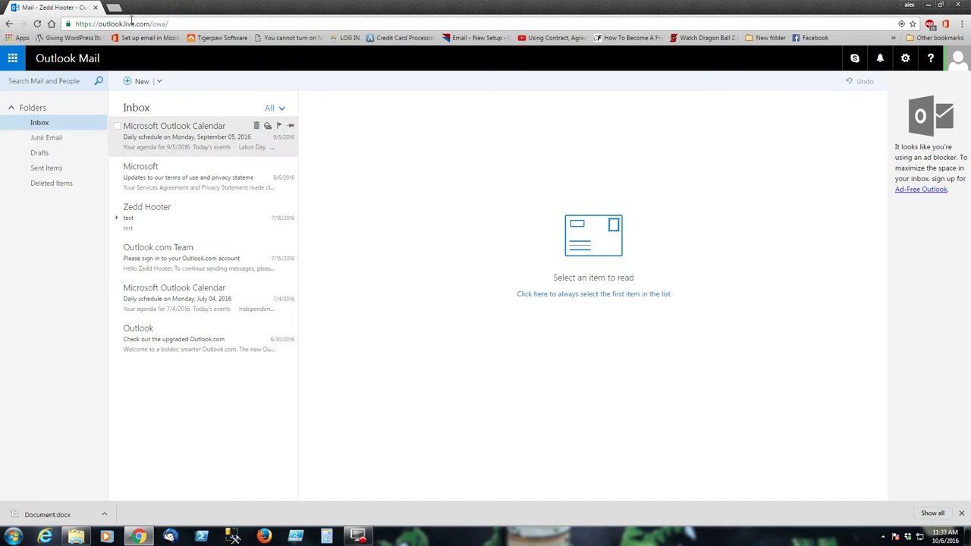
pyautogui.click(12, 58)
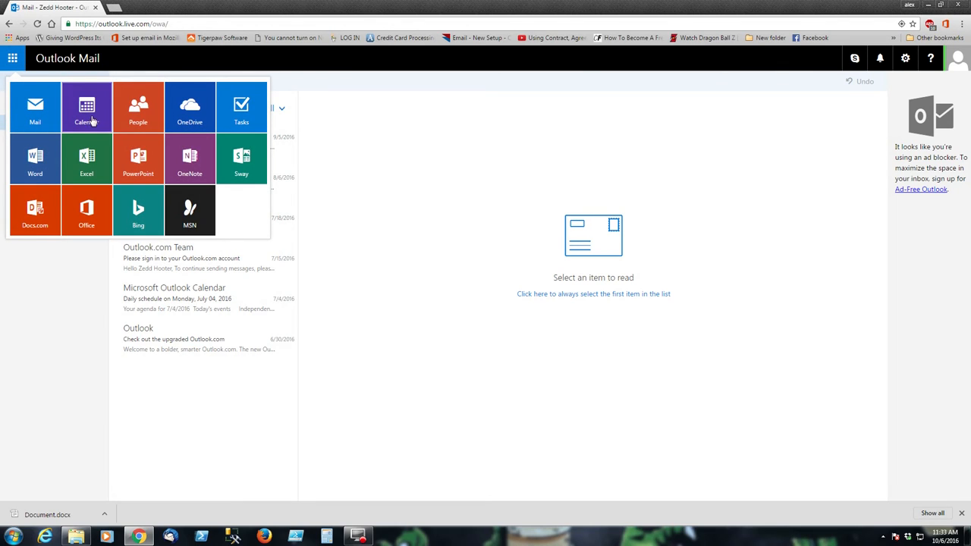
pyautogui.moveTo(240, 137)
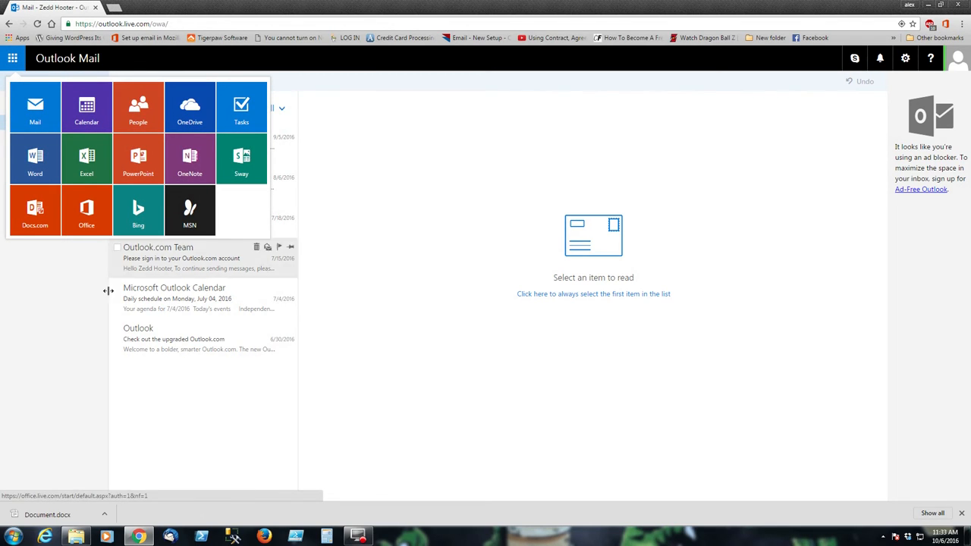
pyautogui.click(12, 58)
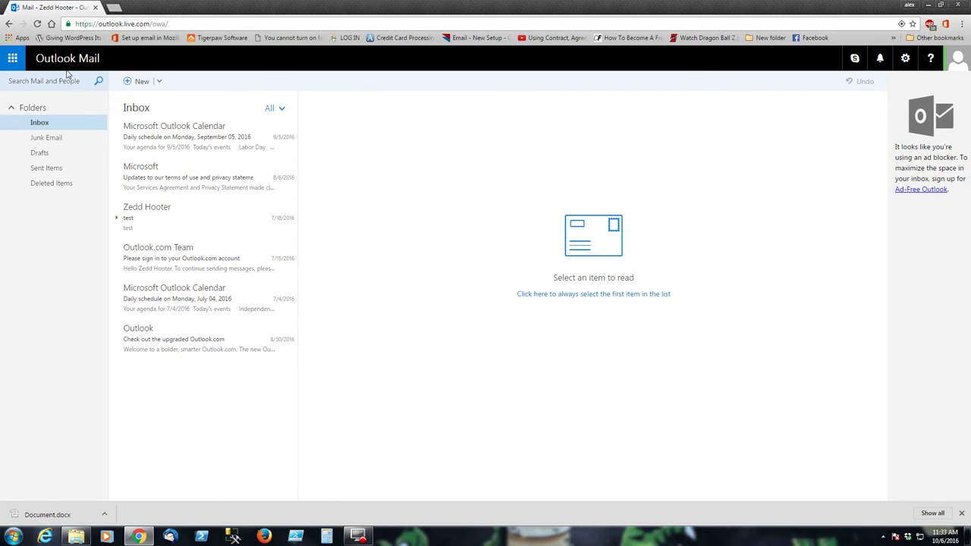
pyautogui.moveTo(382, 263)
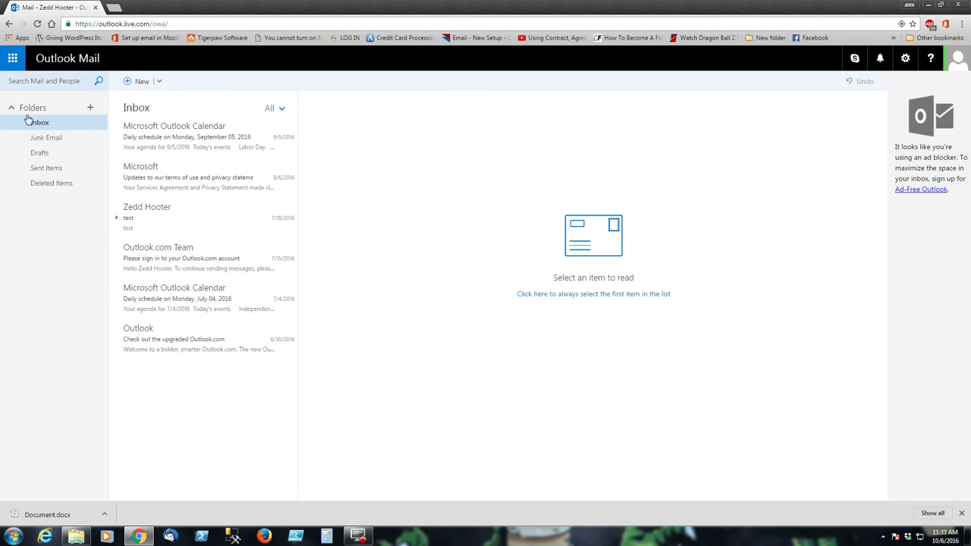
pyautogui.click(12, 58)
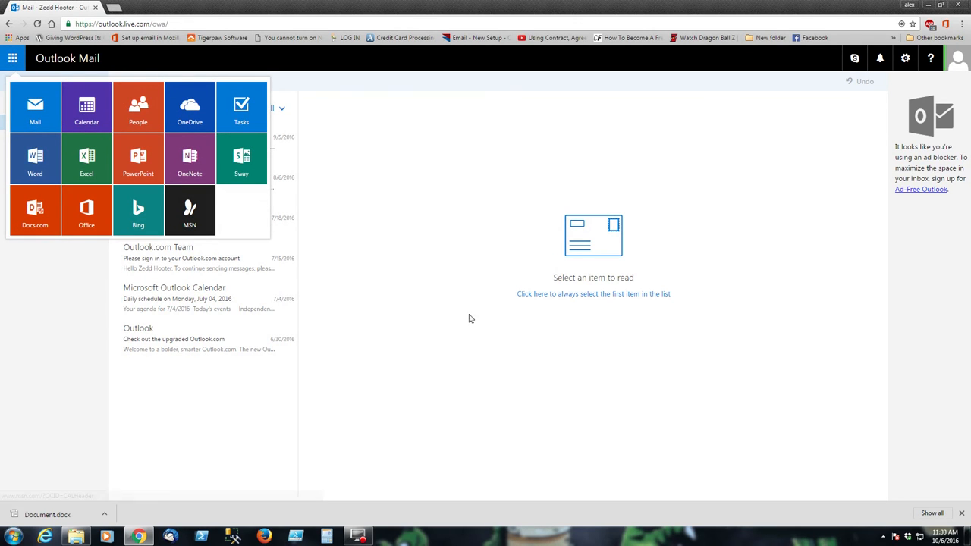
pyautogui.click(13, 58)
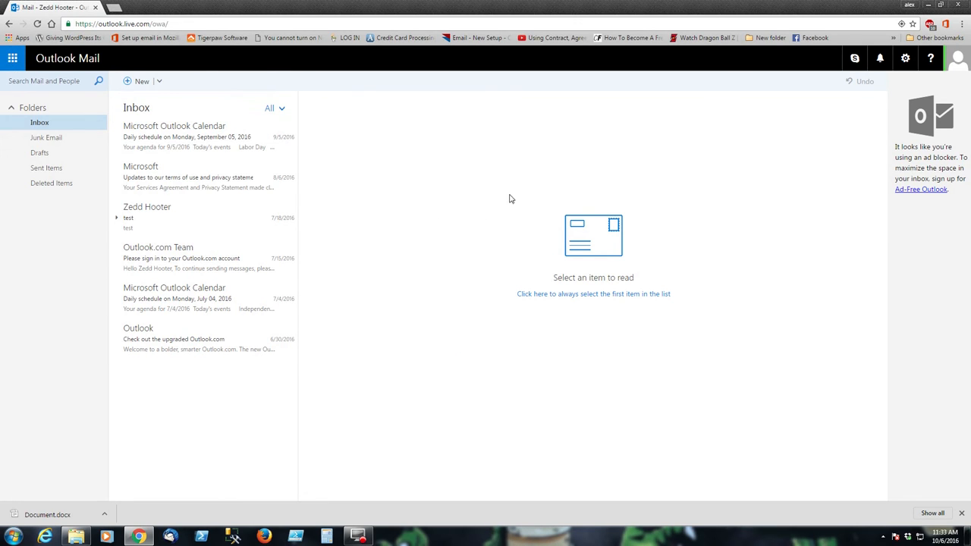
pyautogui.moveTo(398, 96)
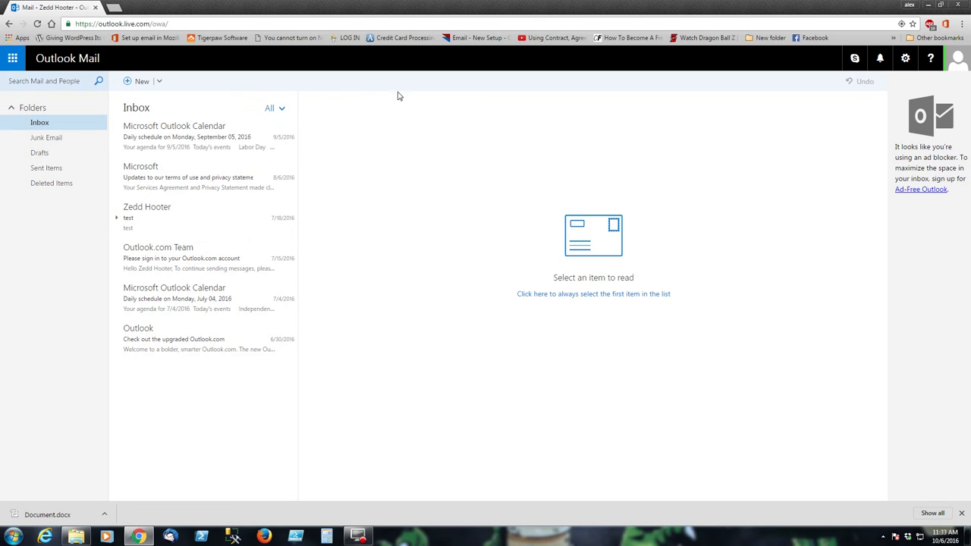
pyautogui.moveTo(182, 136)
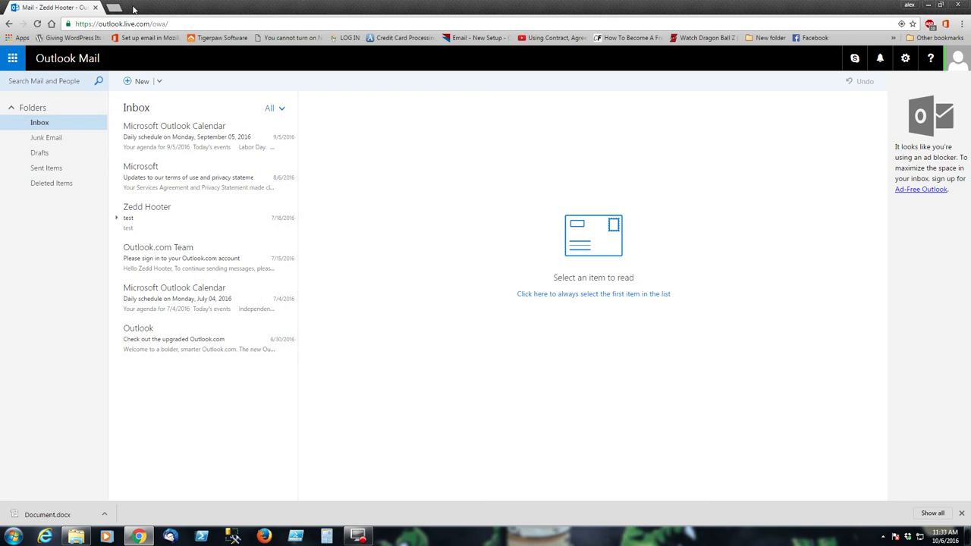
pyautogui.moveTo(594, 229)
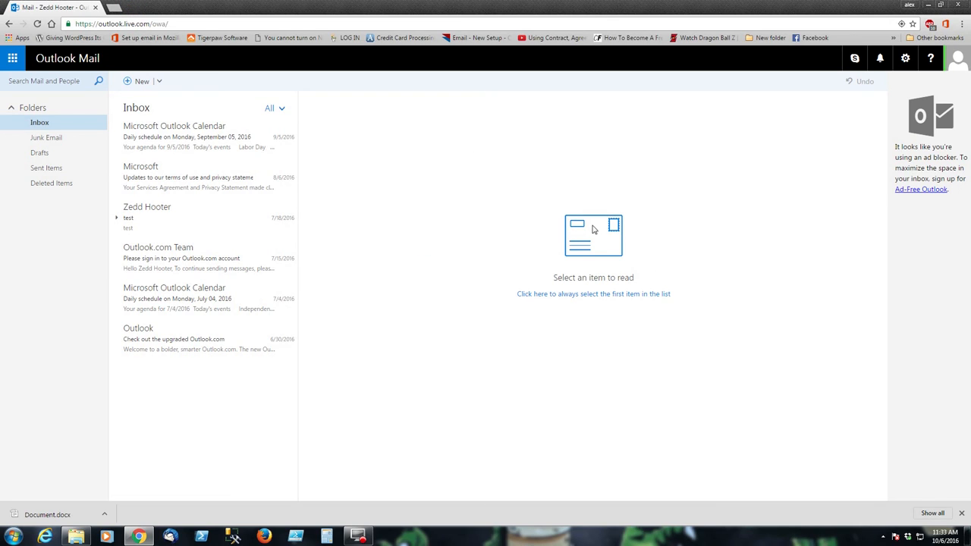